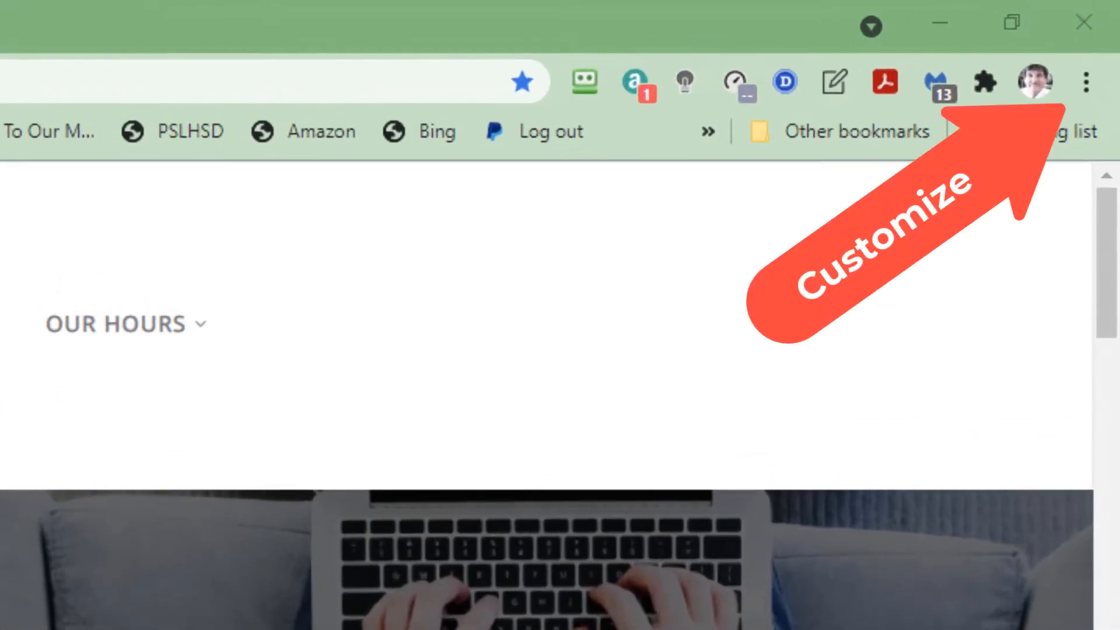
mouse_move(1111, 68)
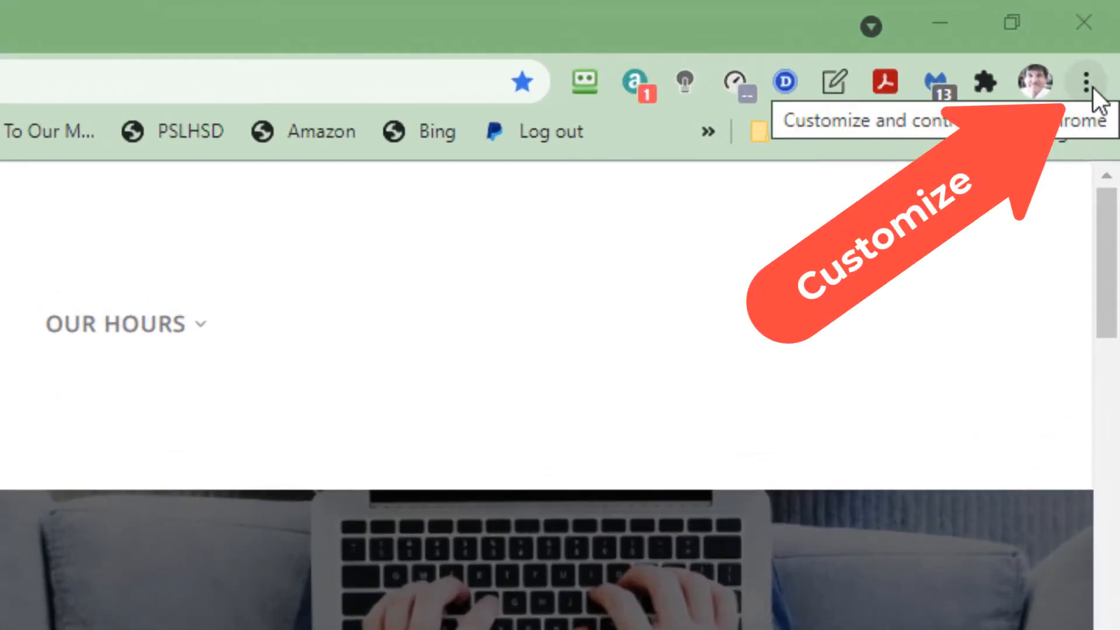
Step: Reach Chrome's Clear browsing data dialog from the three-dot menu via More tools
click(1085, 80)
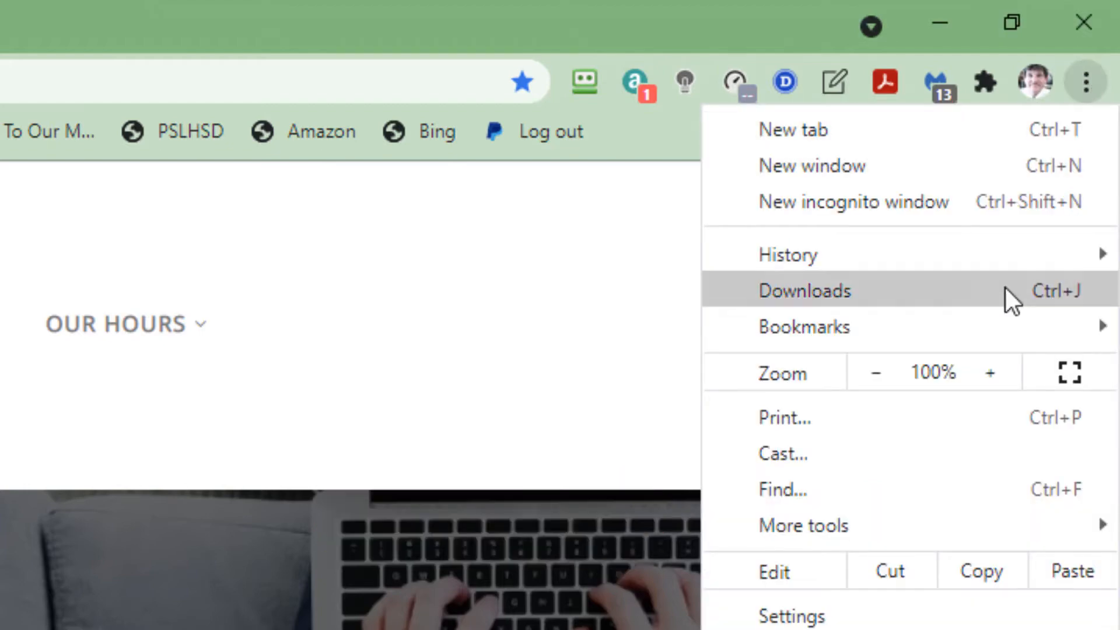
mouse_move(896, 371)
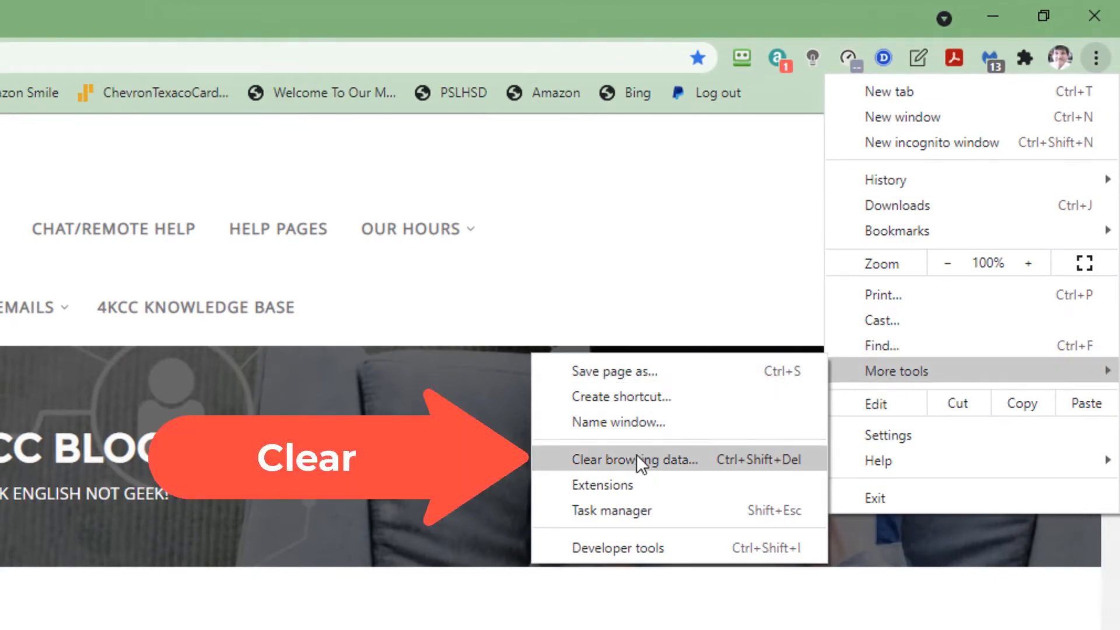
click(635, 458)
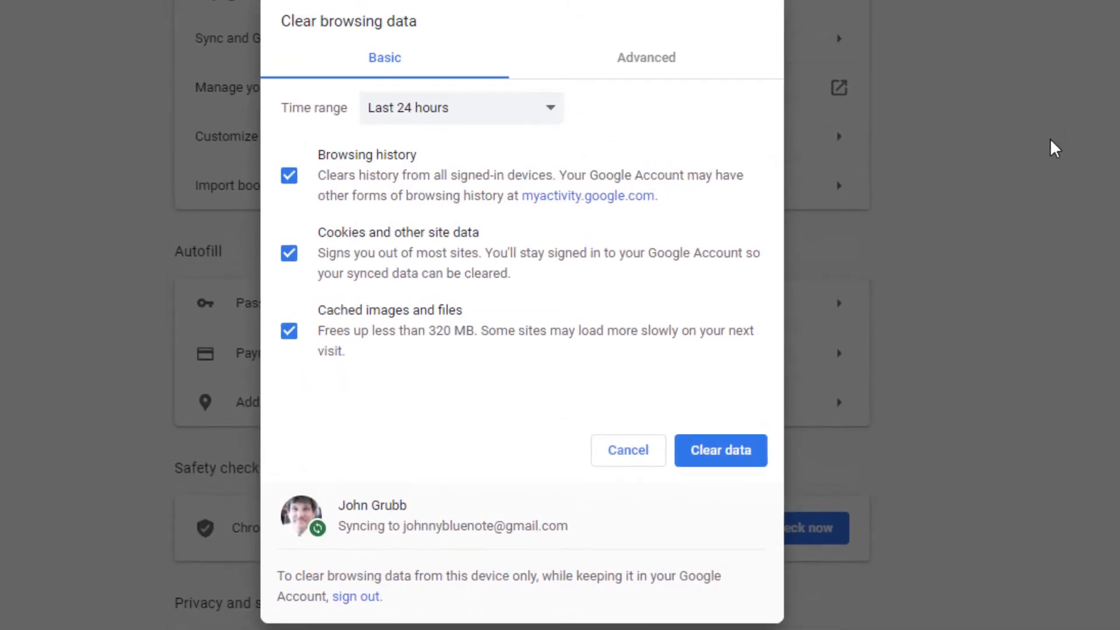
mouse_move(634, 159)
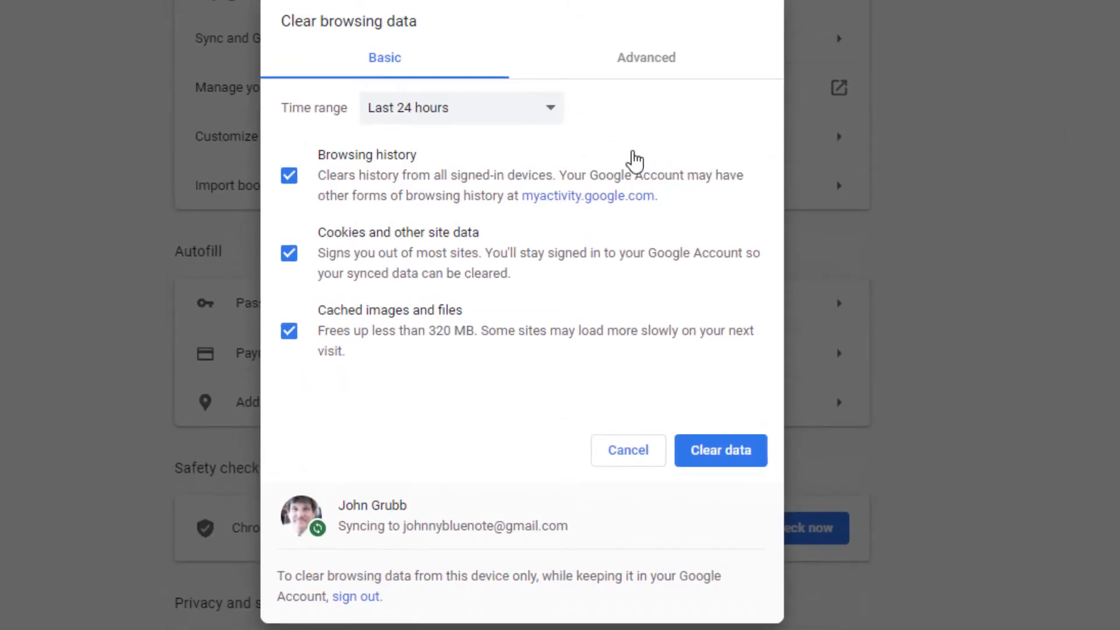
mouse_move(507, 221)
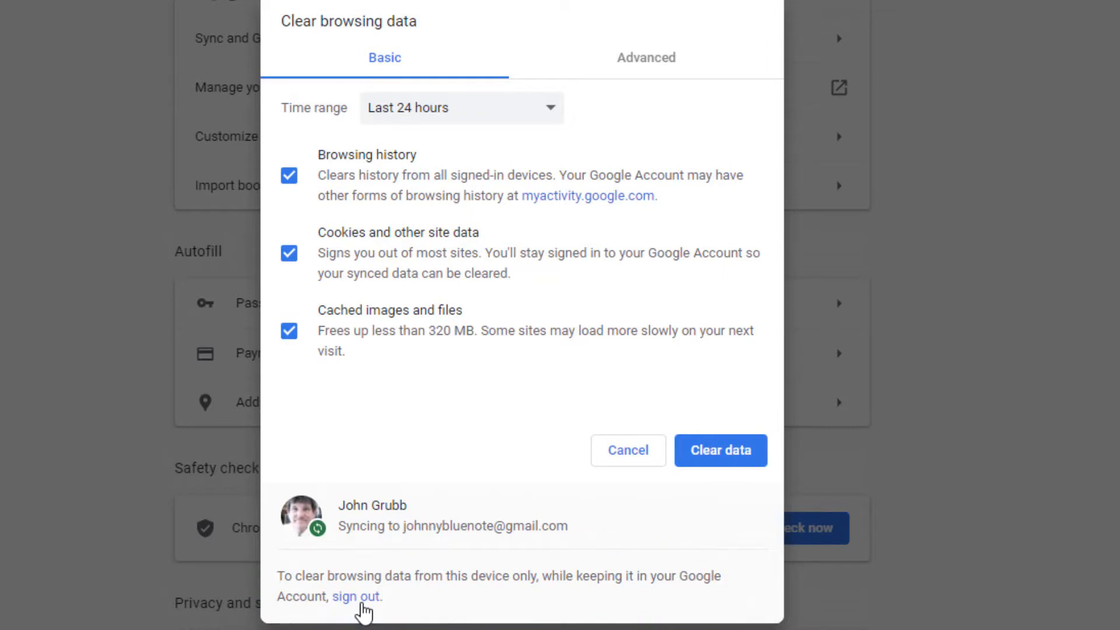
mouse_move(519, 243)
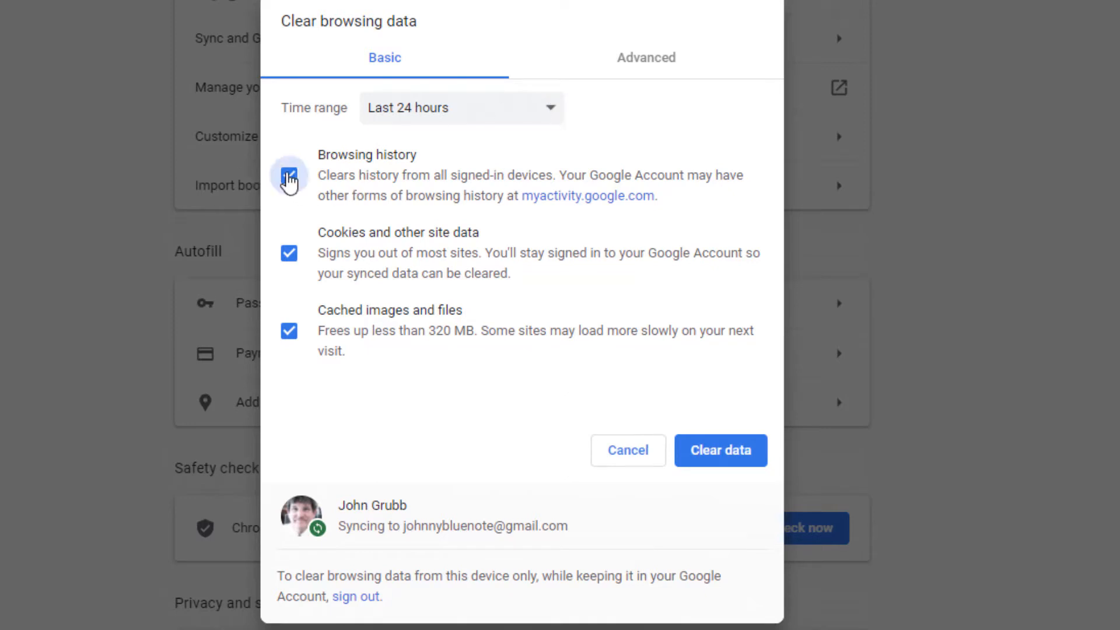
Step: Untick Browsing history so only Cookies and other site data remains selected
click(288, 330)
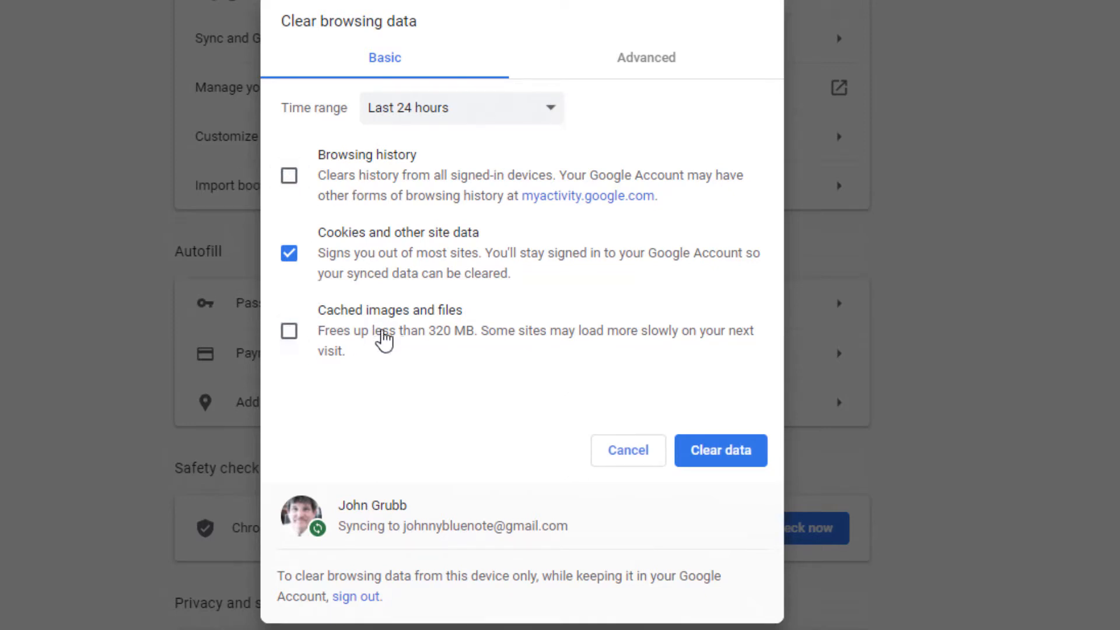
mouse_move(495, 211)
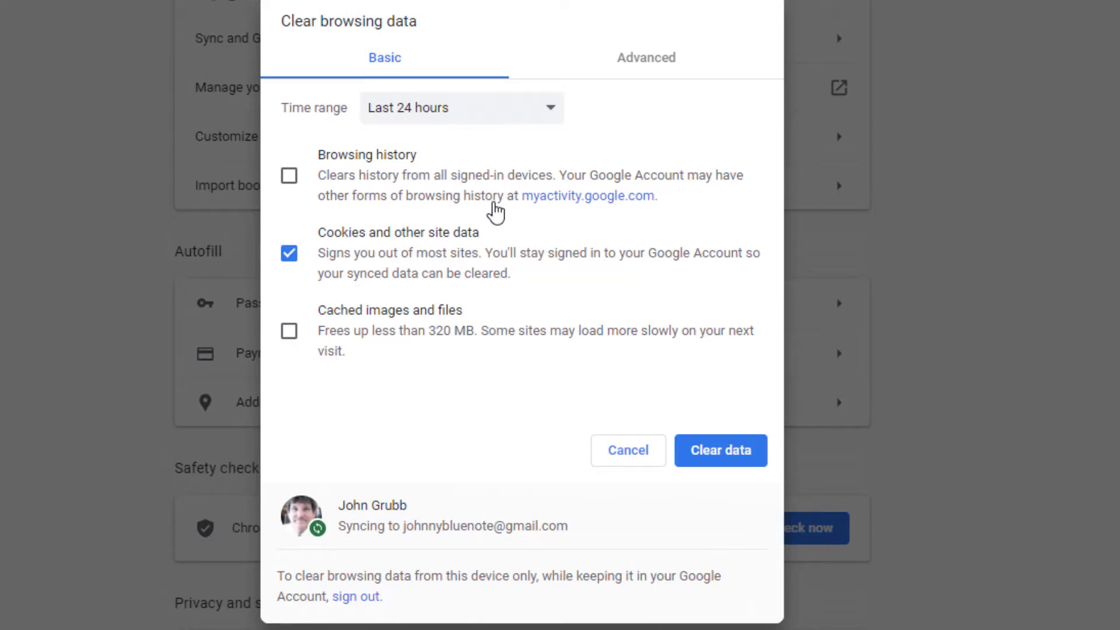
Step: Set the time range to Last hour and clear the selected cookies and site data
click(461, 107)
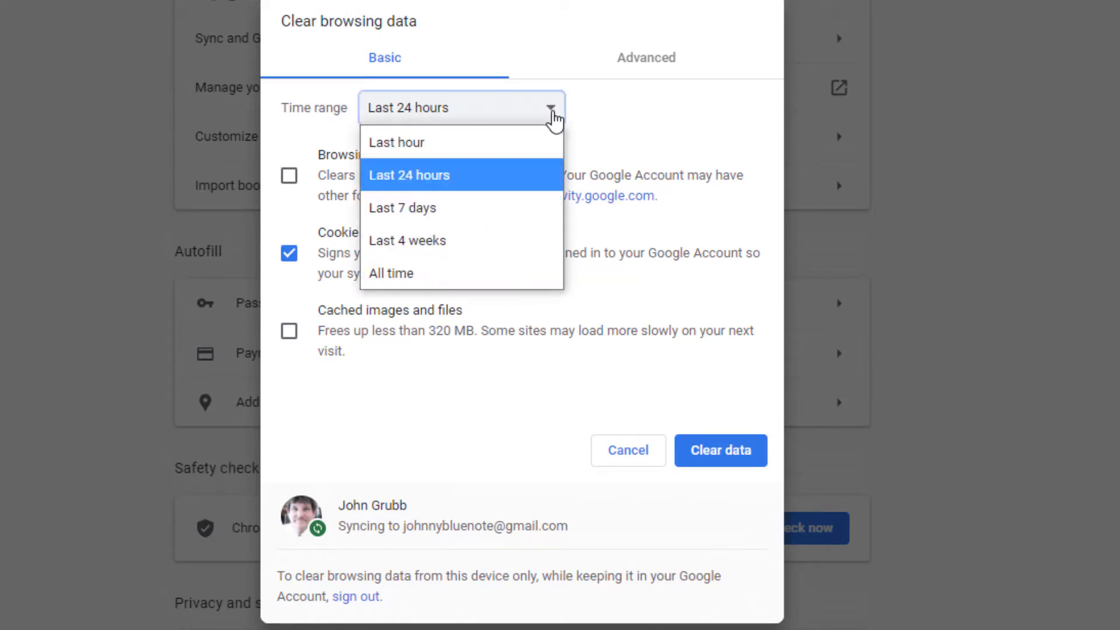
mouse_move(403, 207)
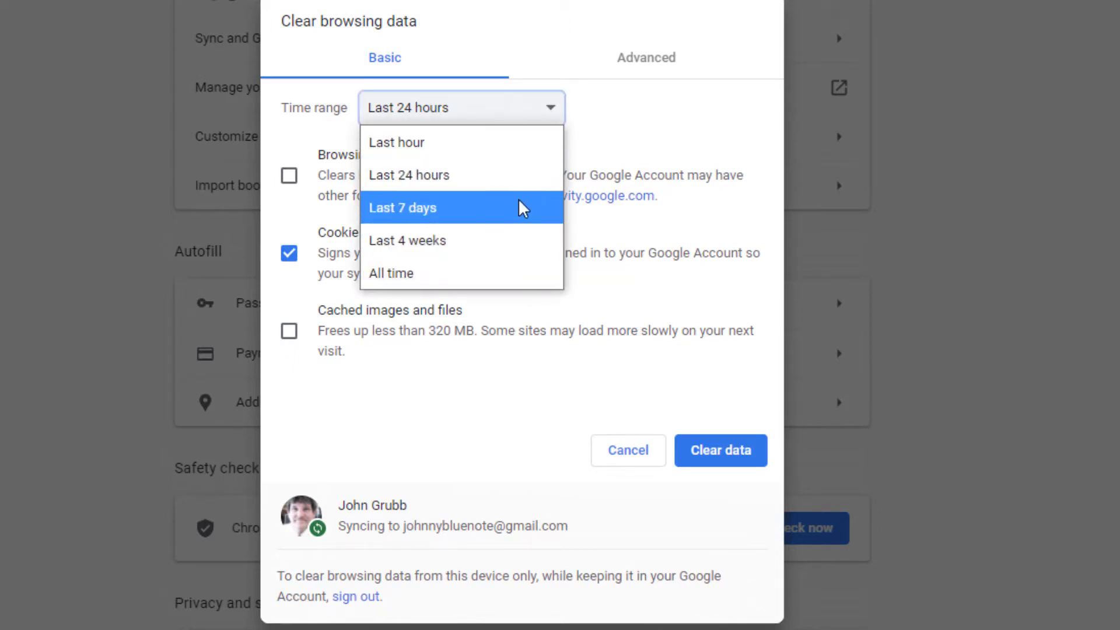
mouse_move(522, 228)
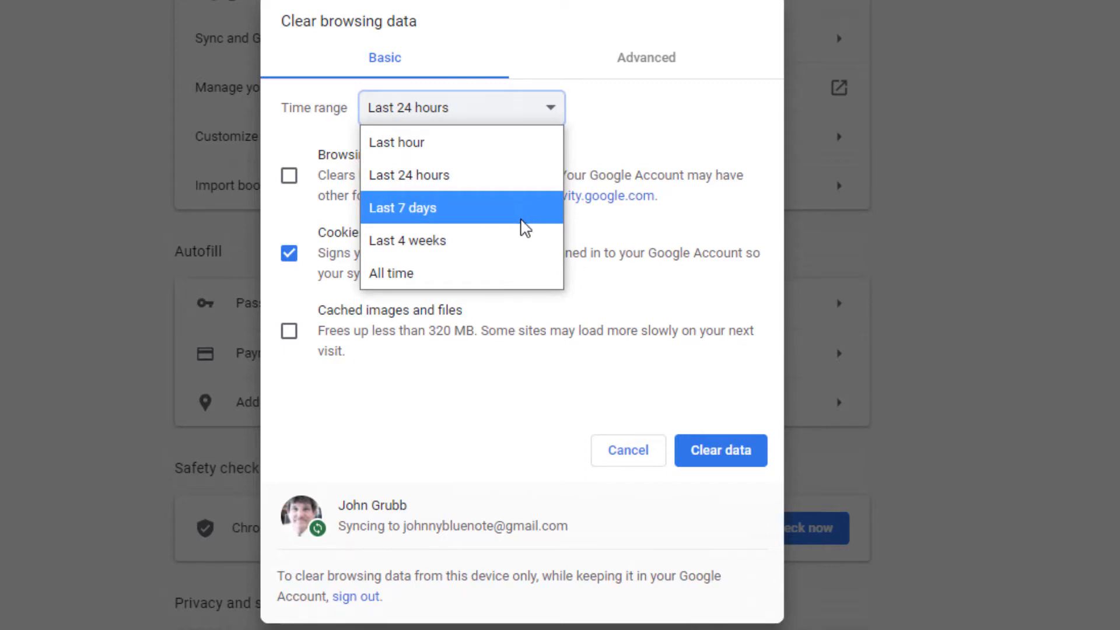
mouse_move(391, 273)
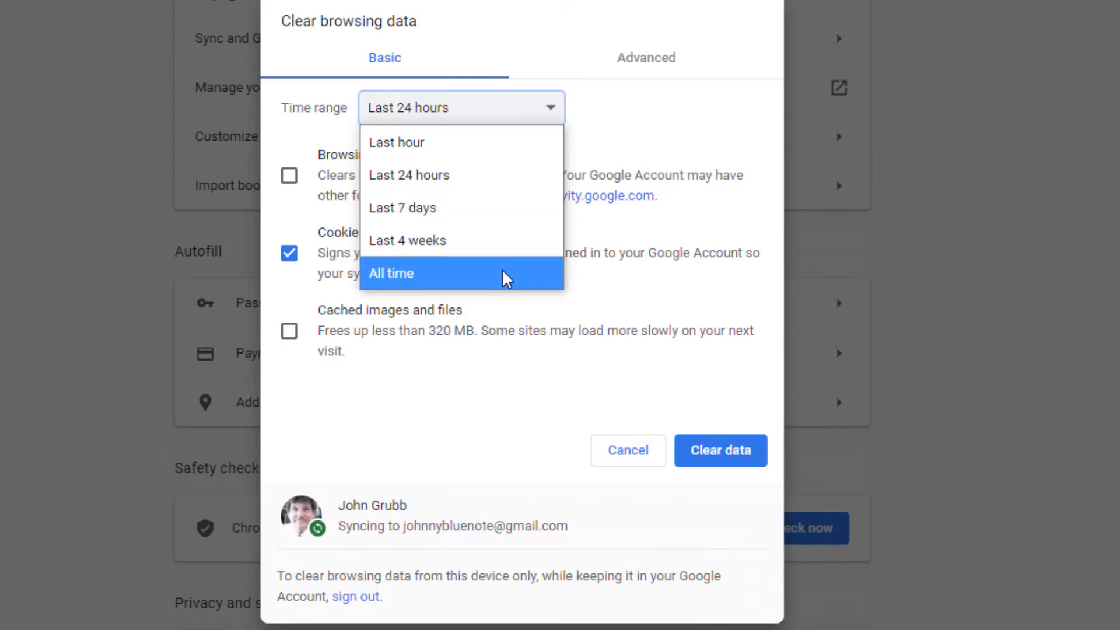
mouse_move(502, 281)
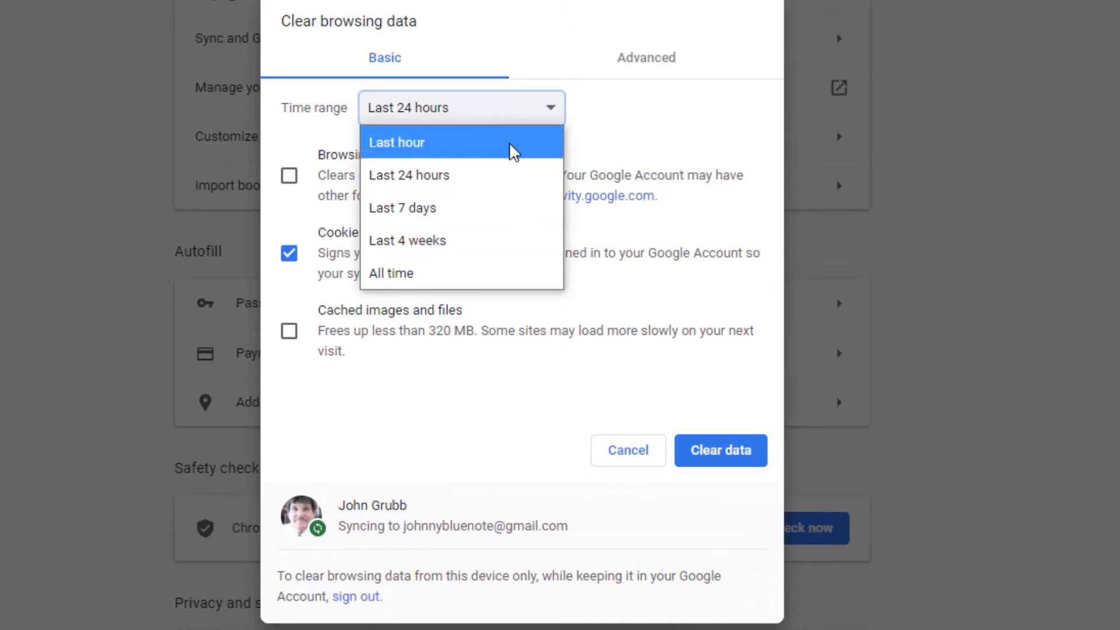
mouse_move(516, 175)
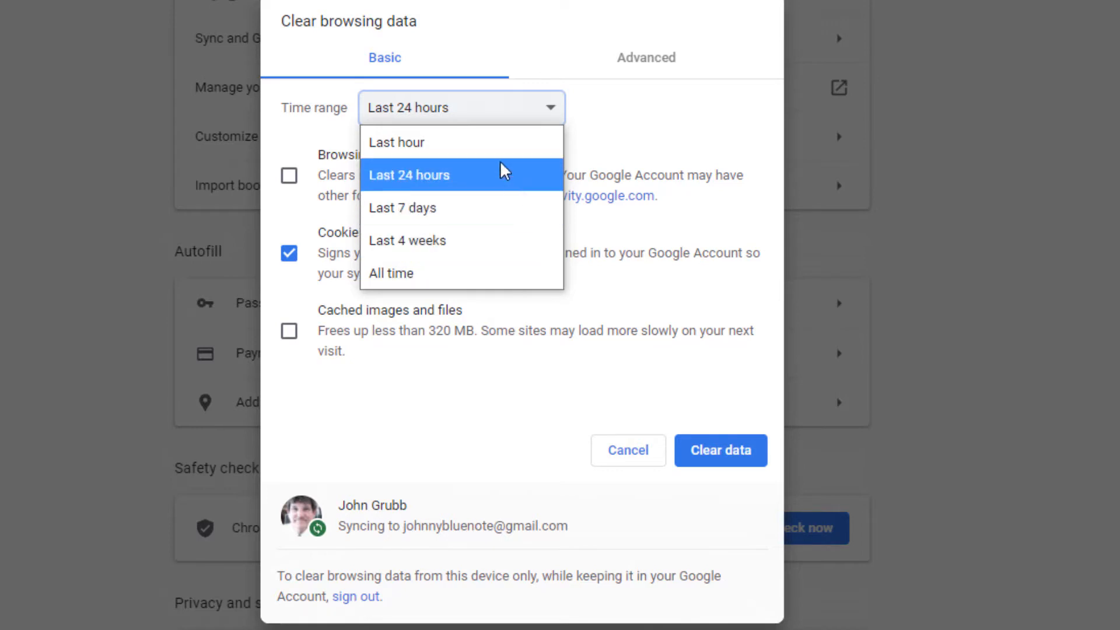
click(396, 141)
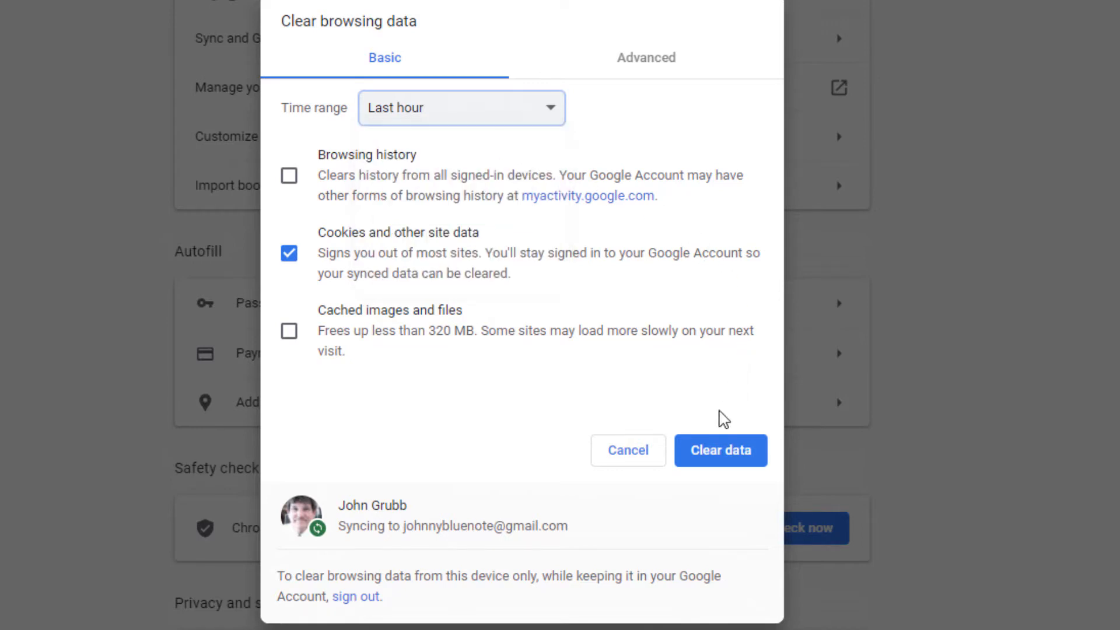
click(720, 450)
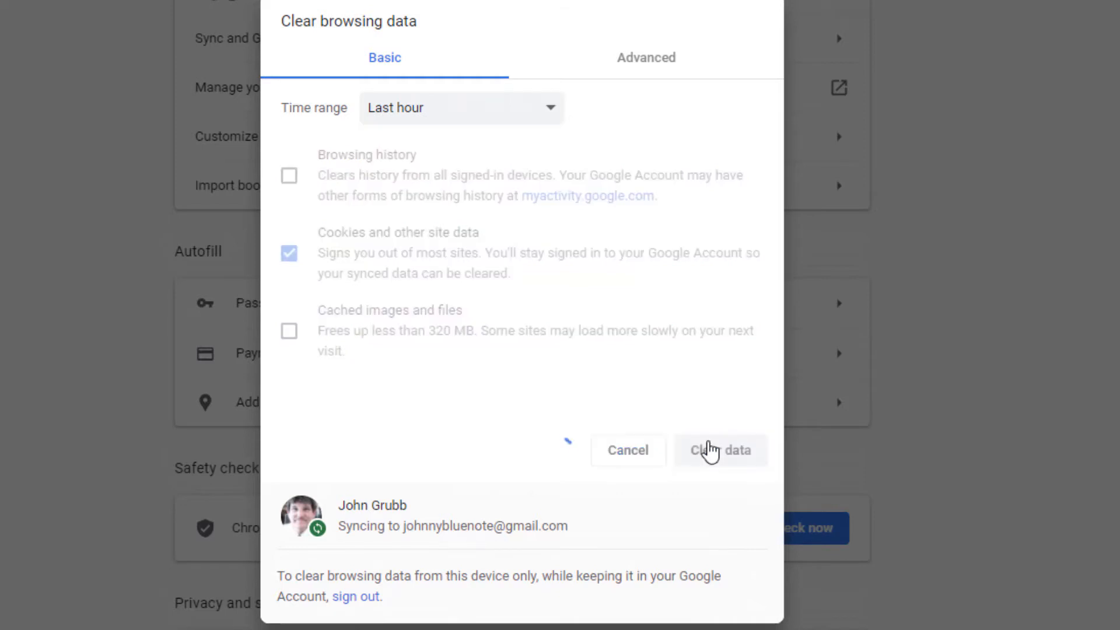
click(719, 450)
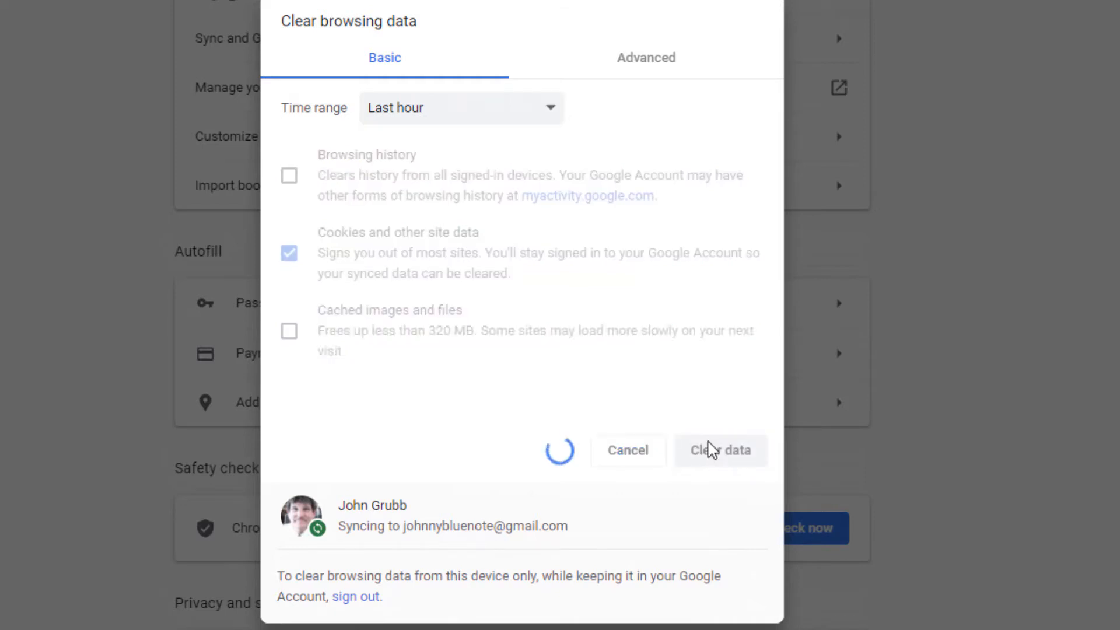
click(720, 451)
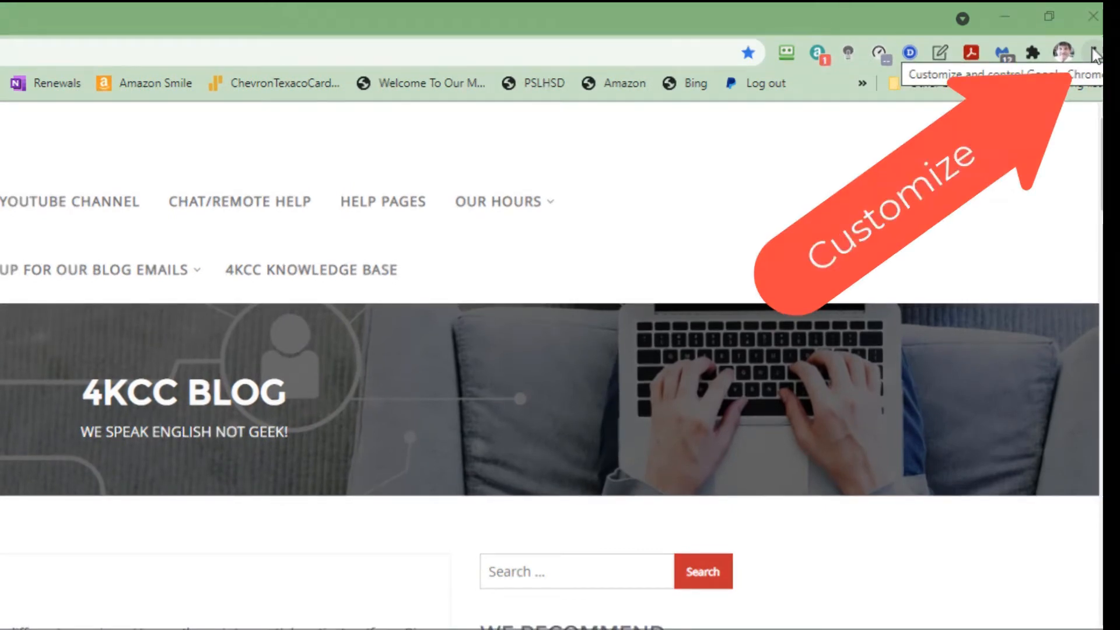
Step: Go to Chrome Settings and show the Privacy and security section
click(1095, 55)
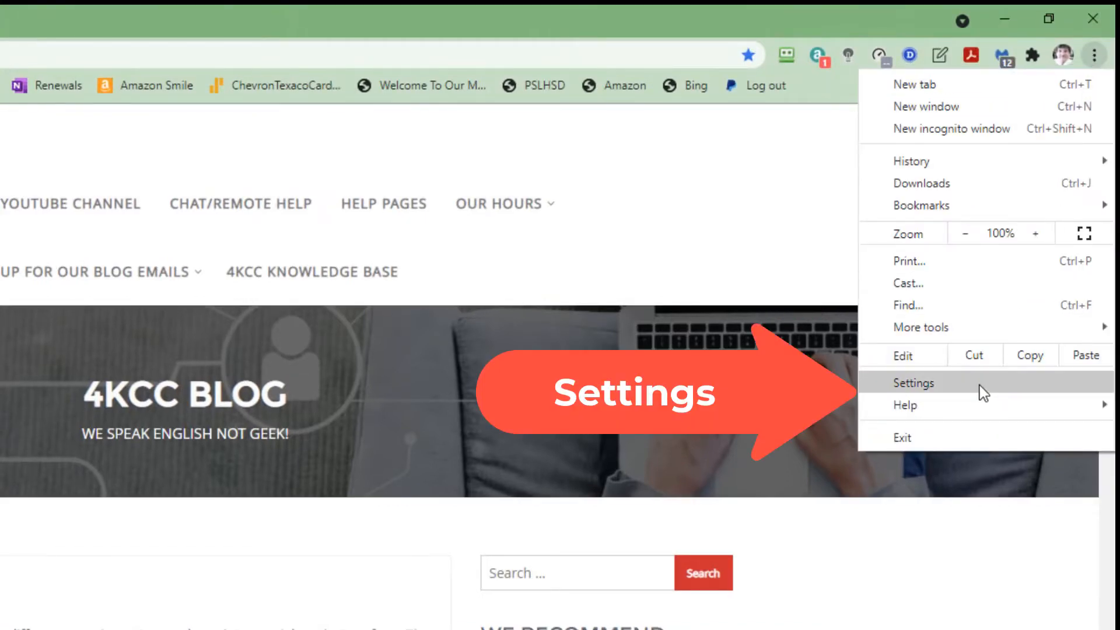
click(912, 383)
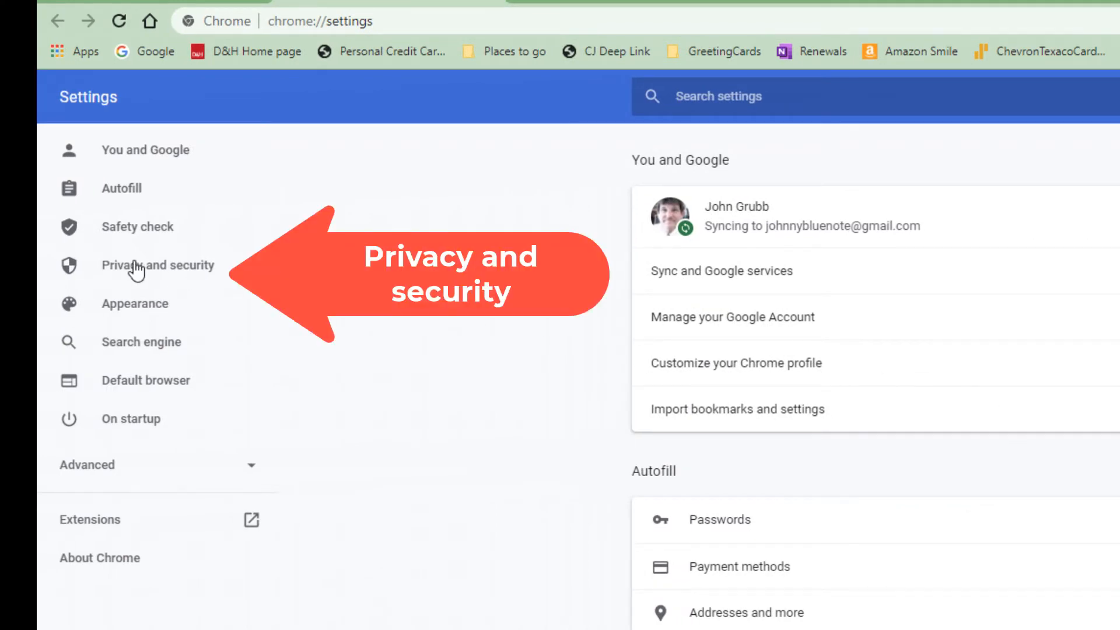
click(157, 265)
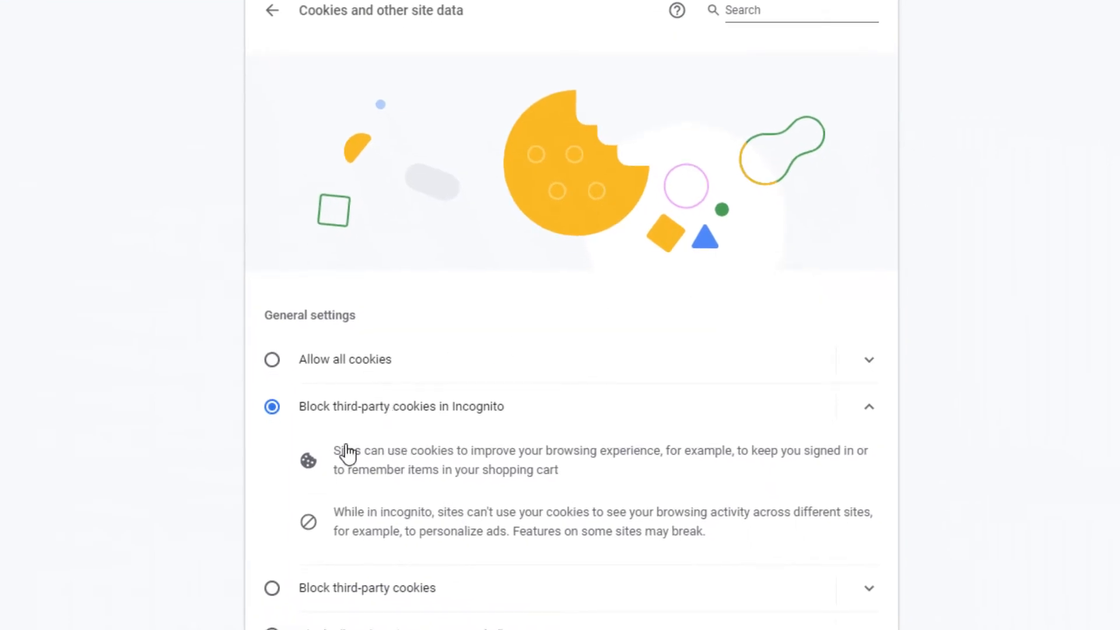
Step: Review the third-party cookie blocking details and briefly toggle 'Clear cookies when you quit', leaving it off
scroll(down, 3)
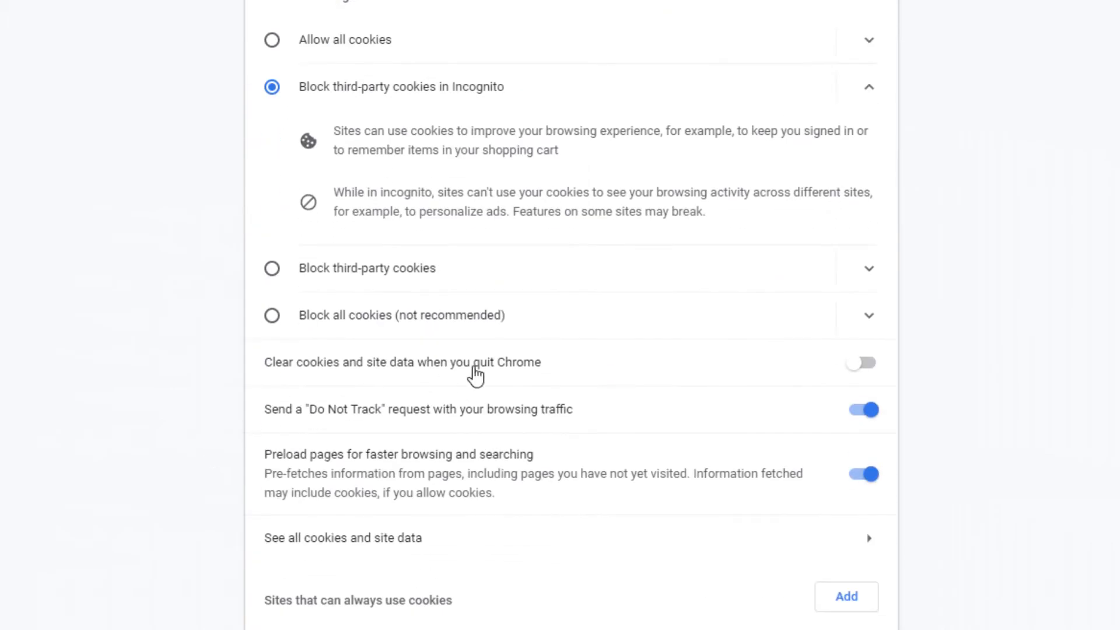
click(868, 268)
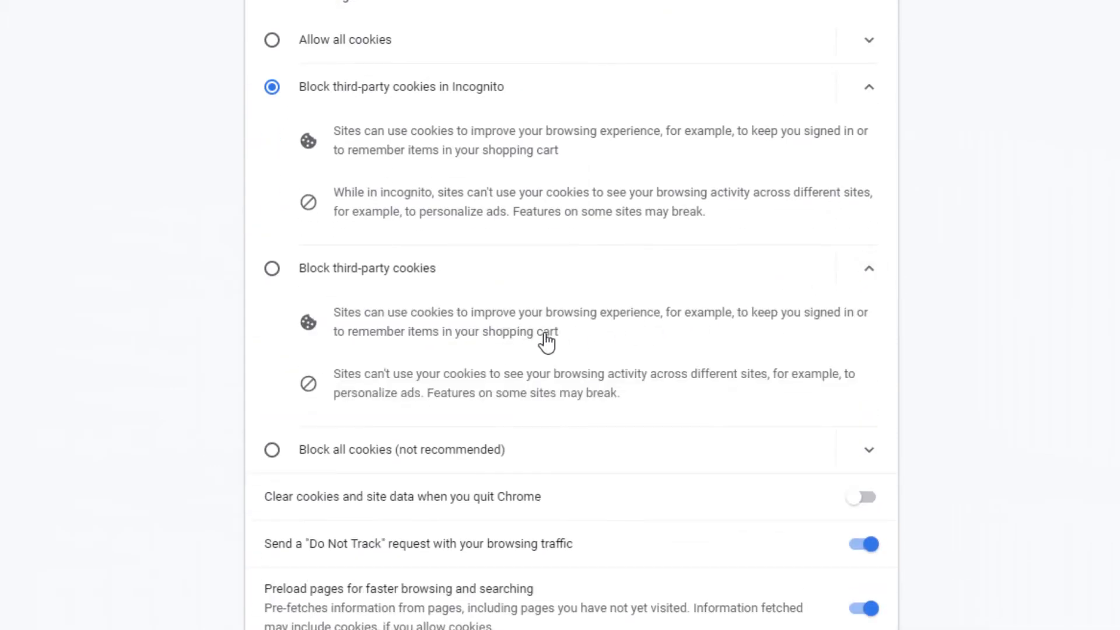
mouse_move(396, 399)
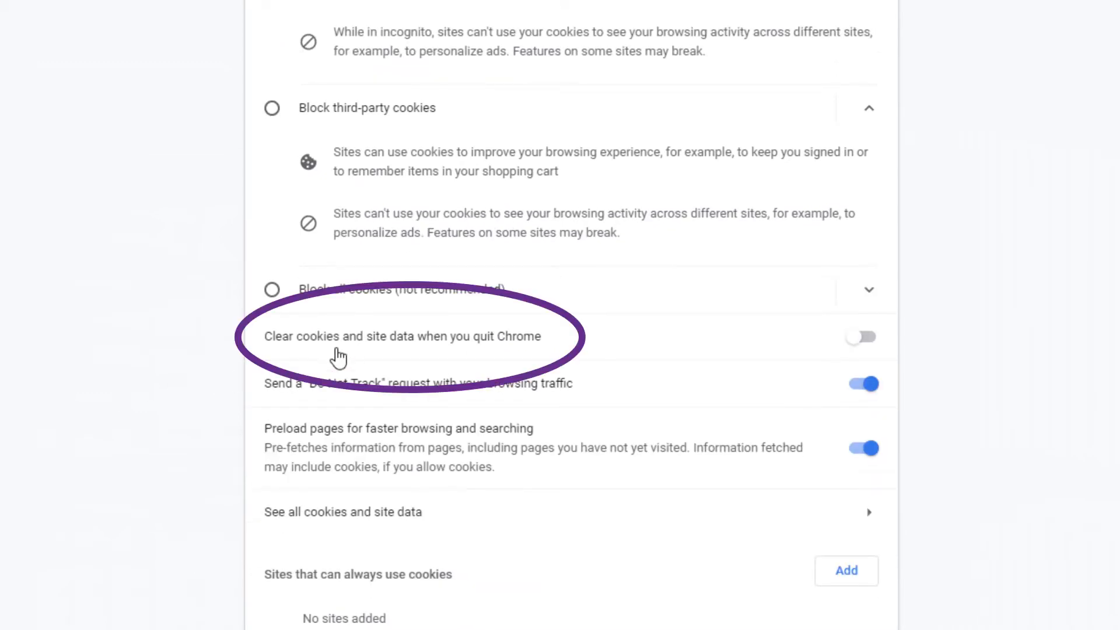
mouse_move(876, 349)
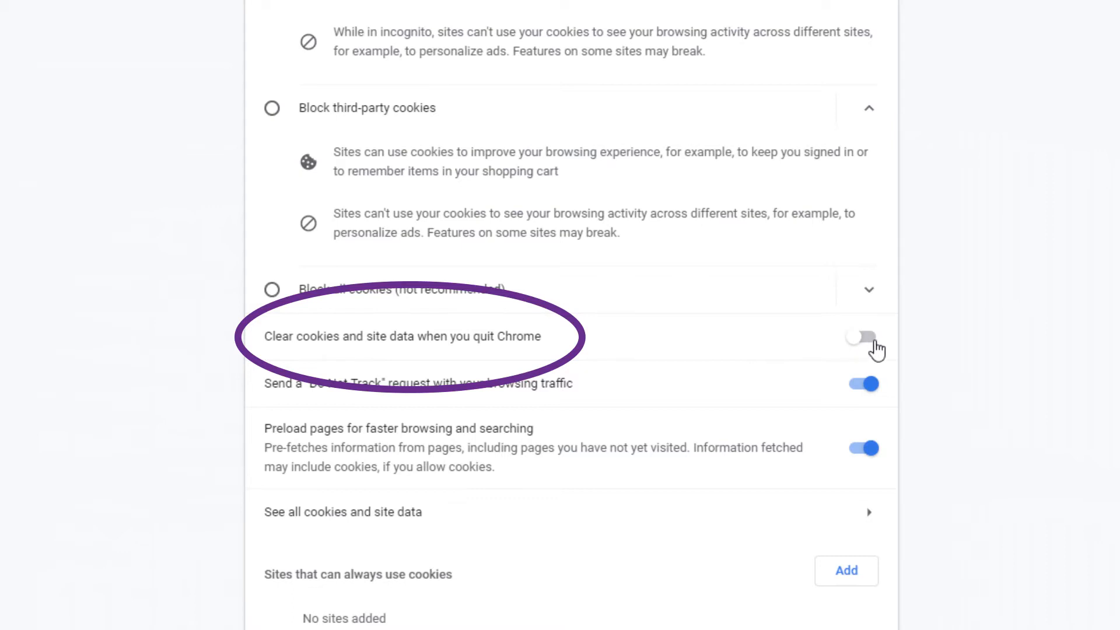
click(862, 338)
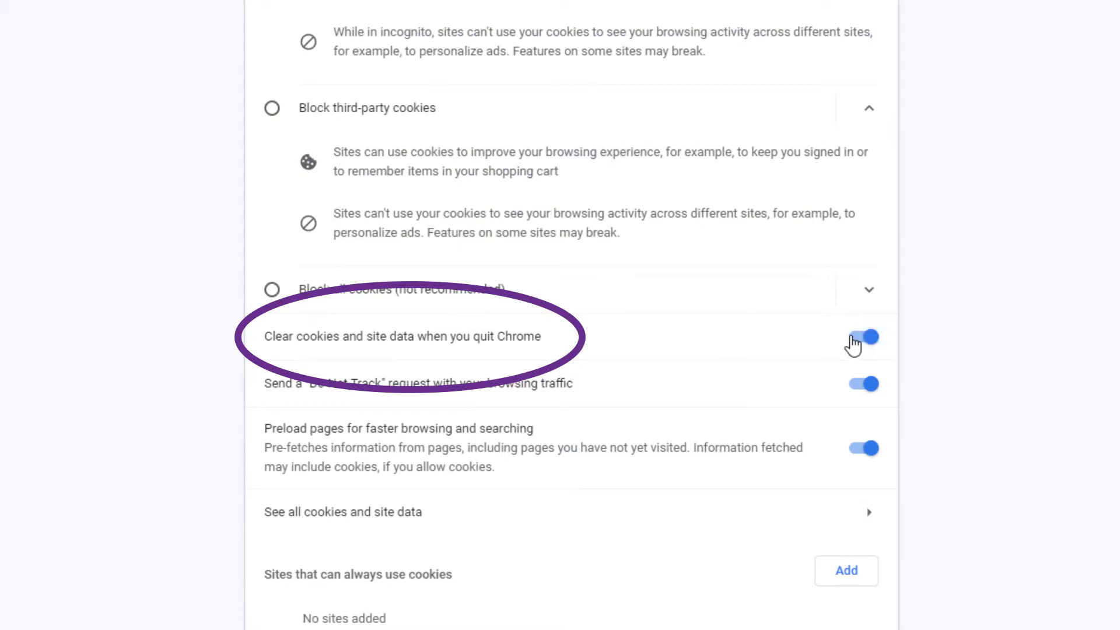
click(861, 336)
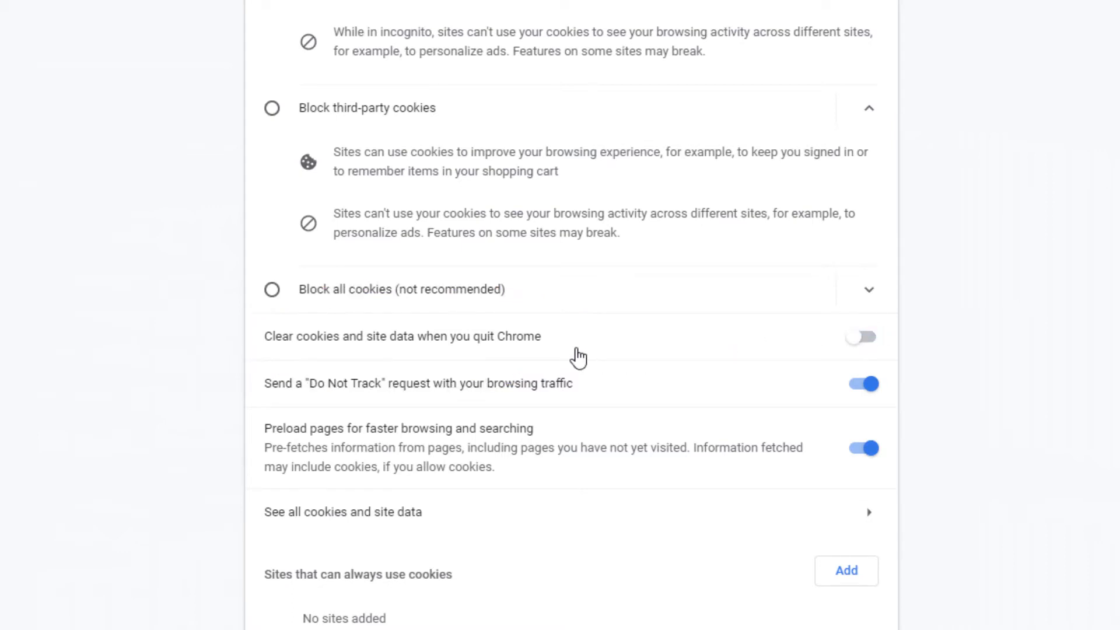
scroll(down, 3)
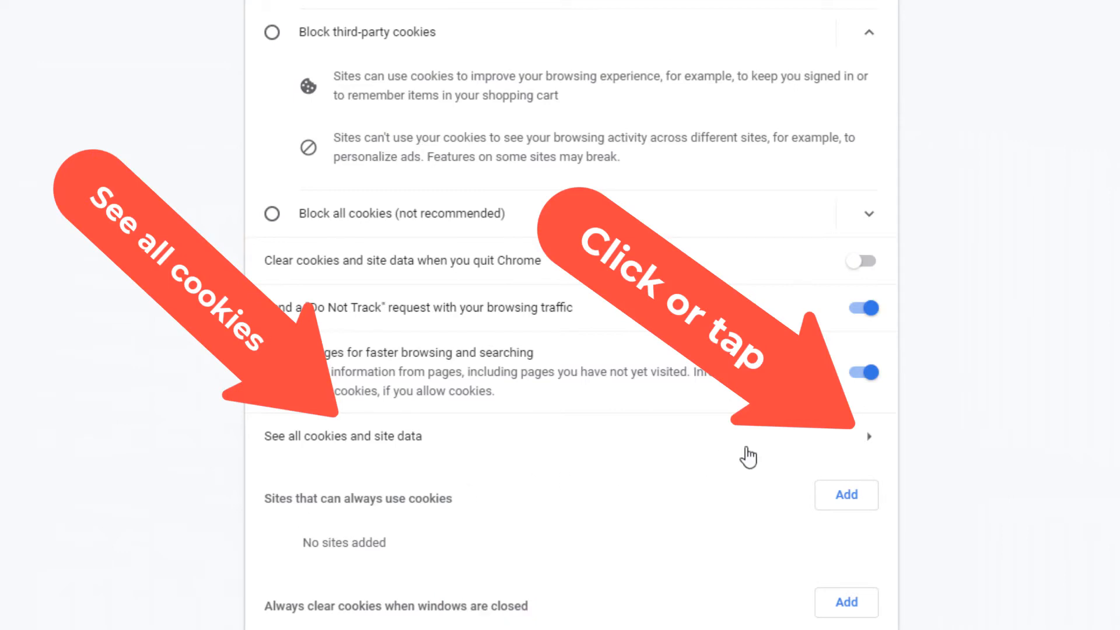
Step: Show all stored cookies and site data entries and scroll through the list
click(342, 436)
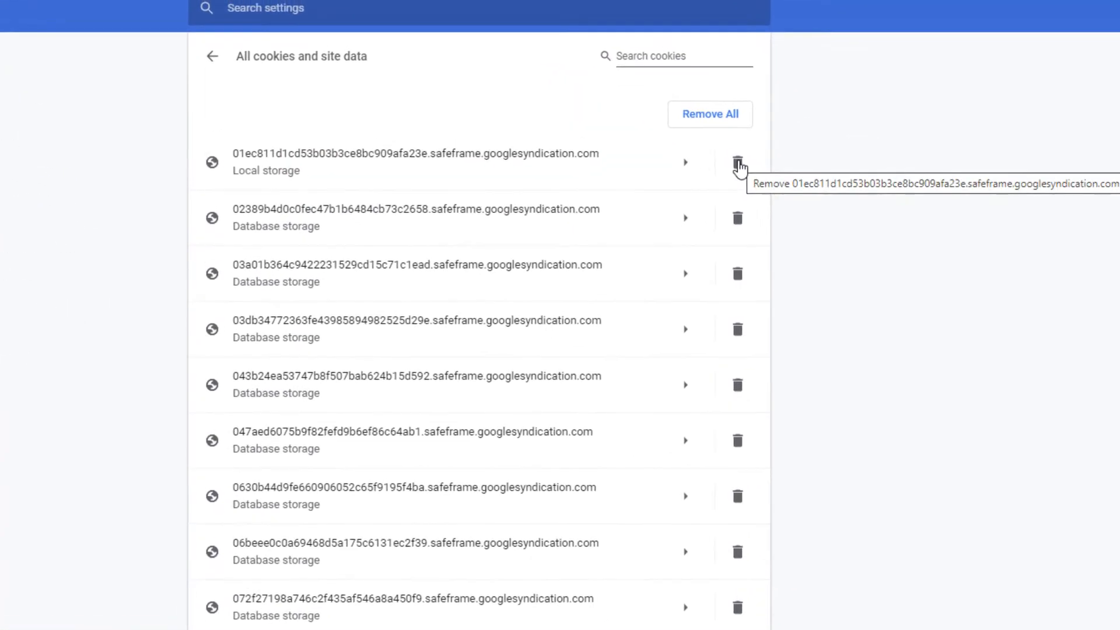
scroll(down, 3)
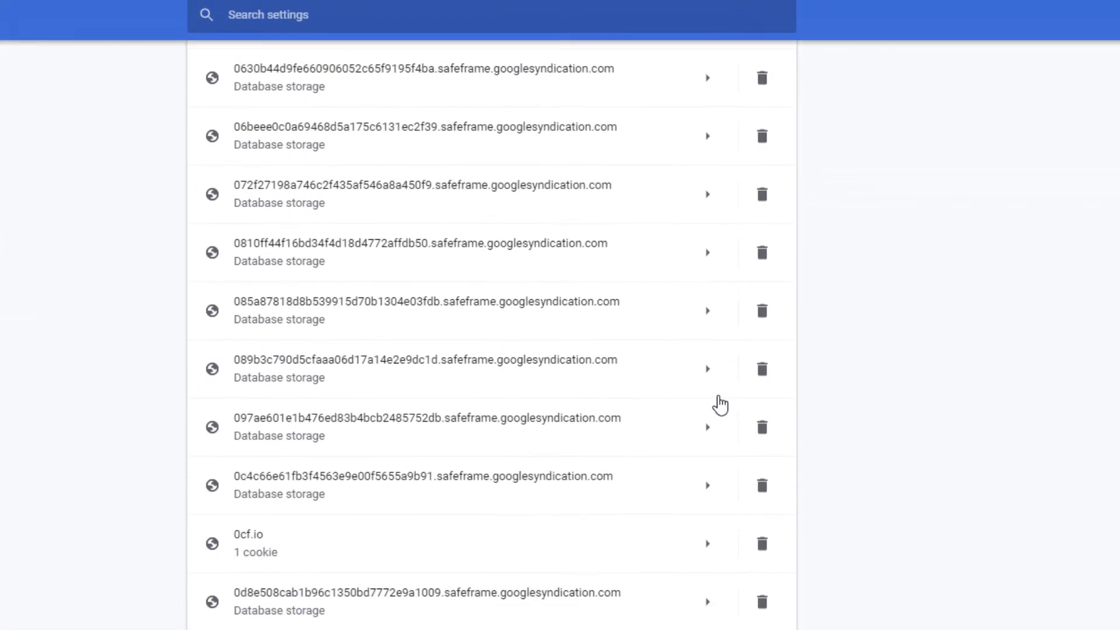
scroll(down, 3)
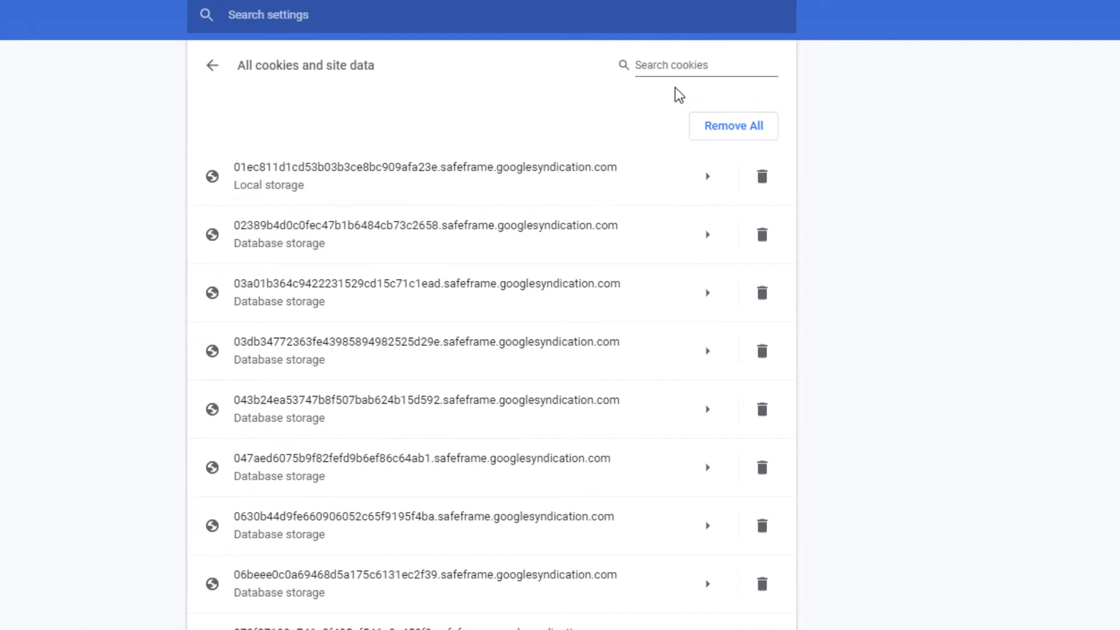
click(706, 64)
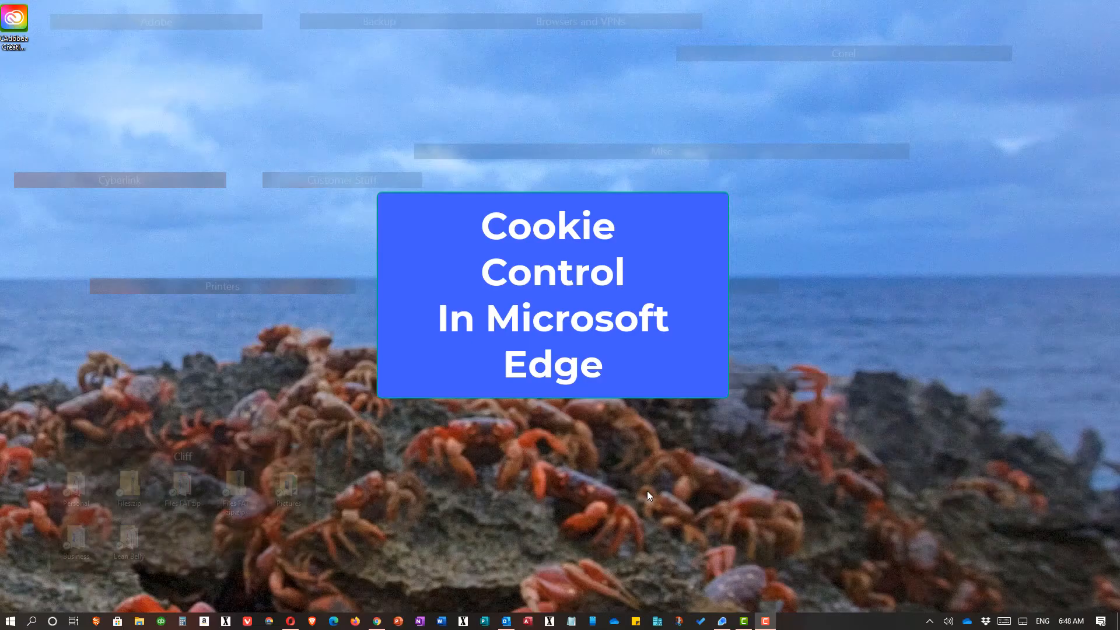
mouse_move(371, 604)
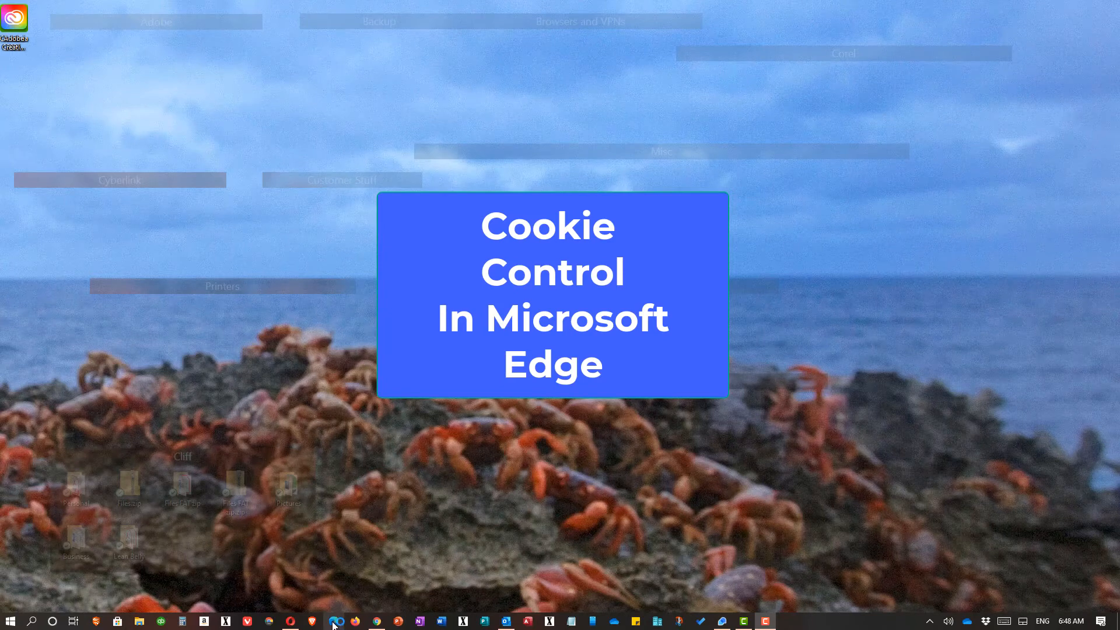
Step: Launch Microsoft Edge from the taskbar icon
click(334, 621)
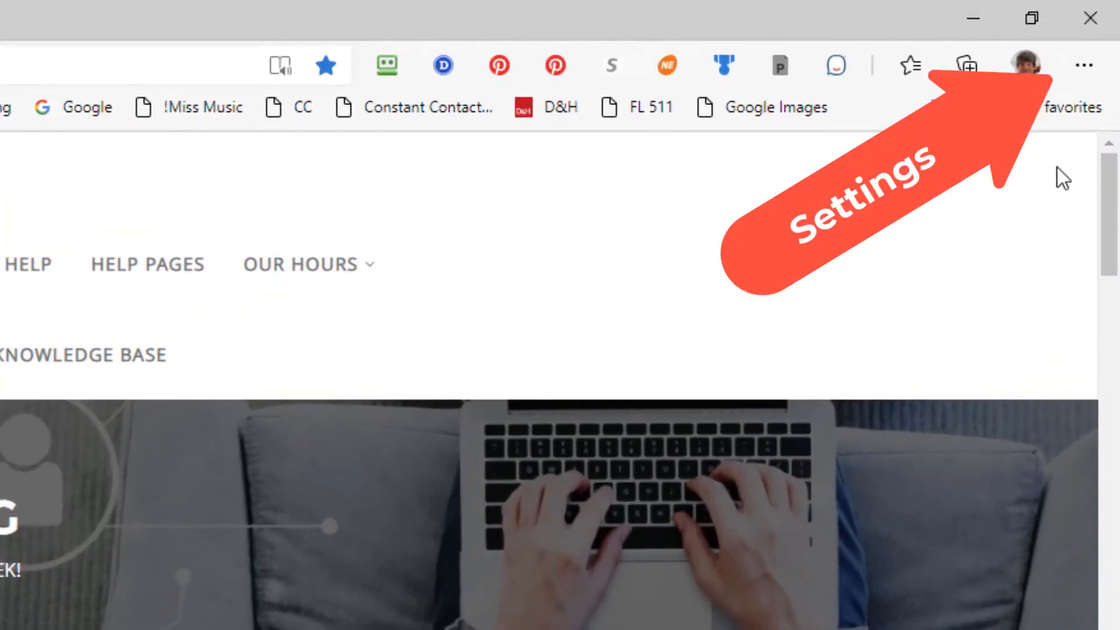
Step: Reach Edge's Settings page from the Settings and more menu
click(1082, 65)
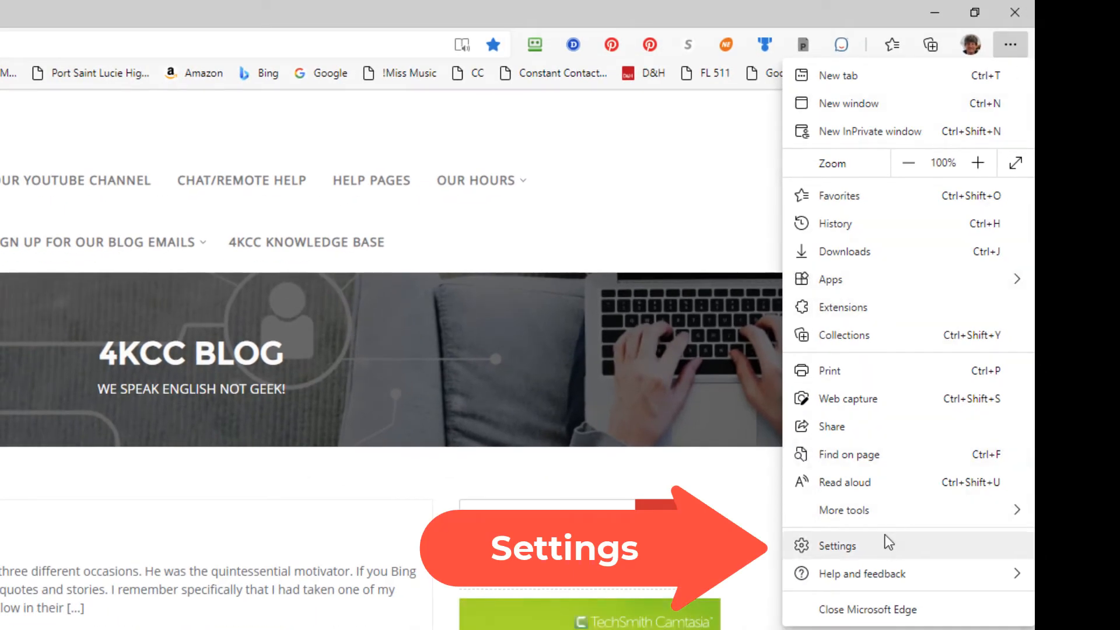
click(837, 545)
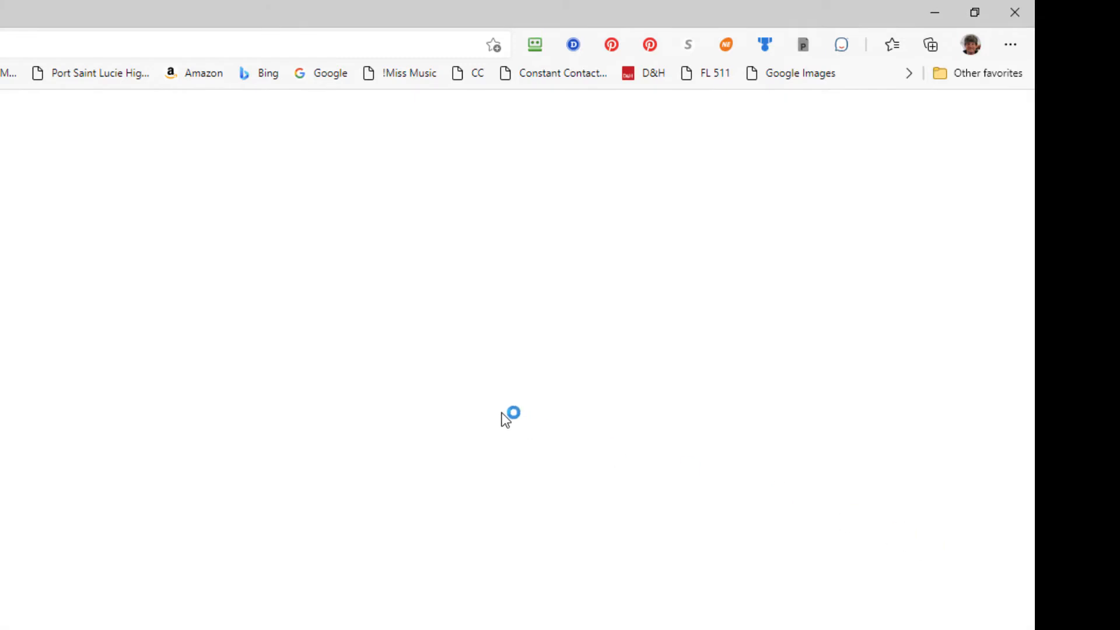
click(969, 45)
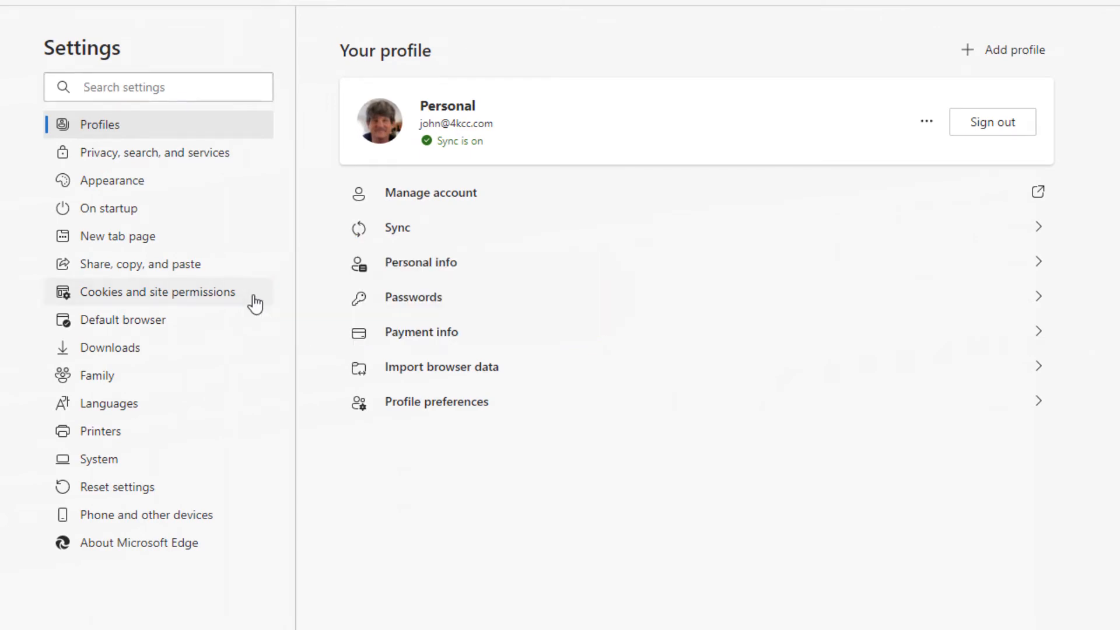
Step: Show Edge's Manage and delete cookies and site data settings down to the Clear on exit section
click(157, 291)
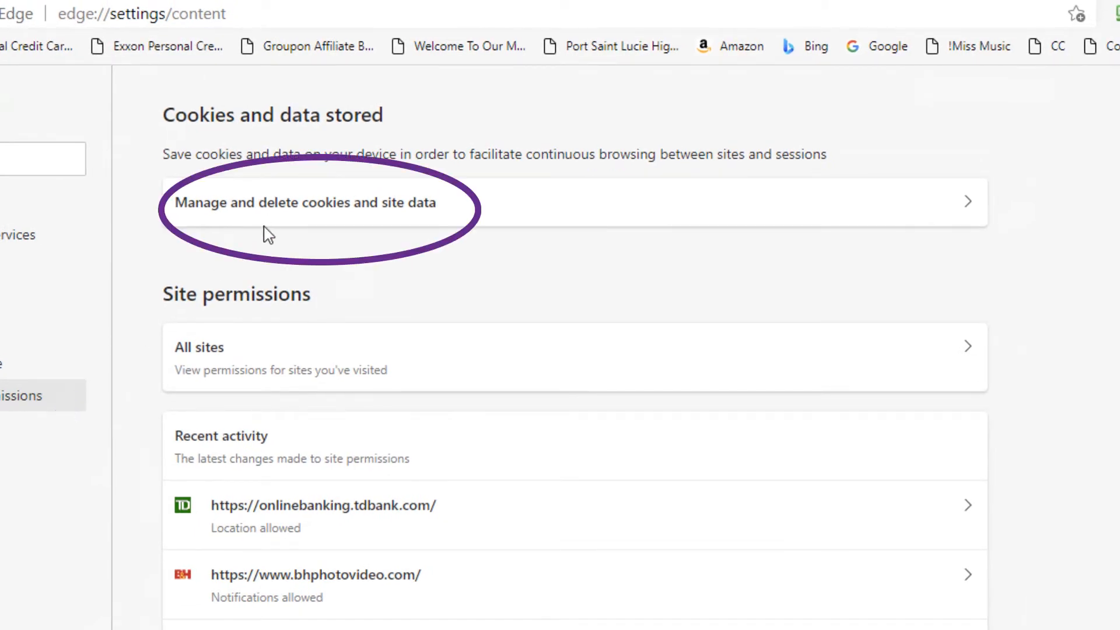
mouse_move(203, 214)
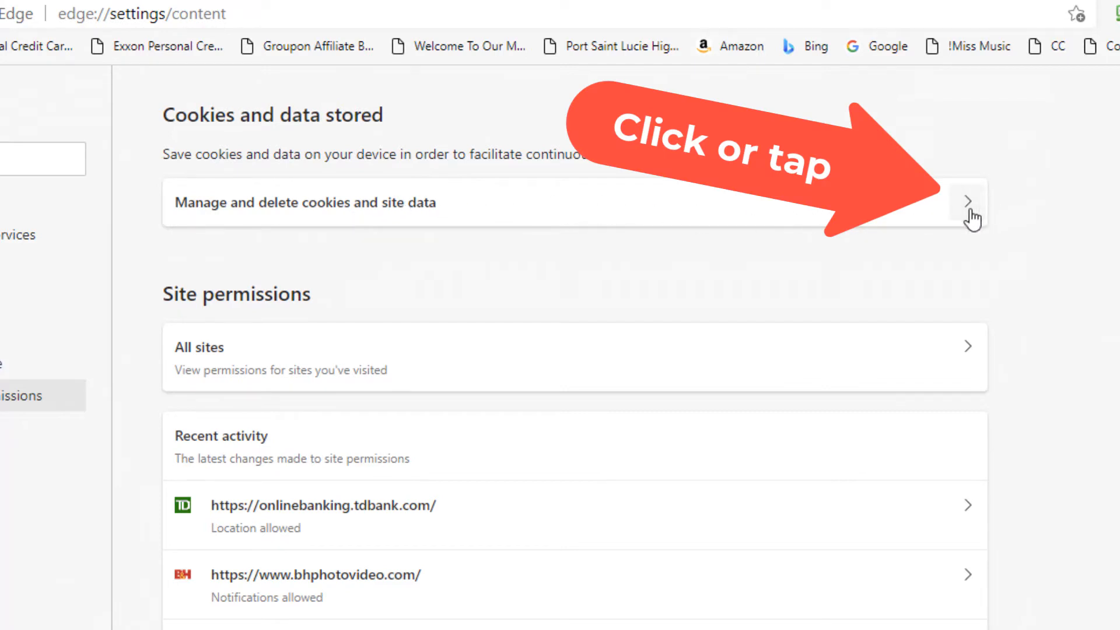
click(968, 202)
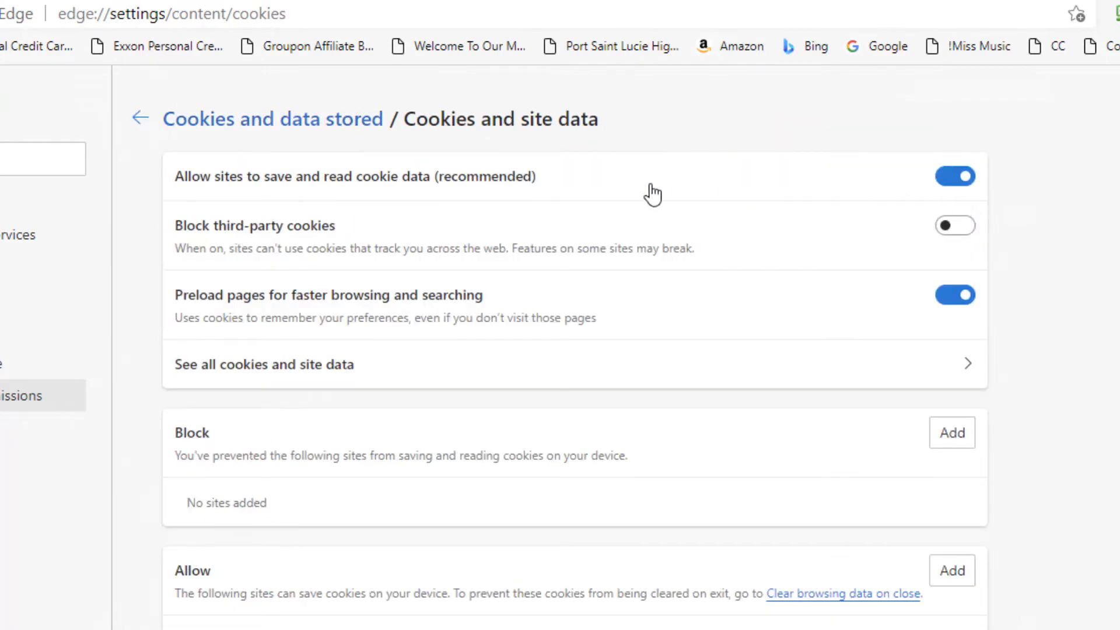
mouse_move(445, 195)
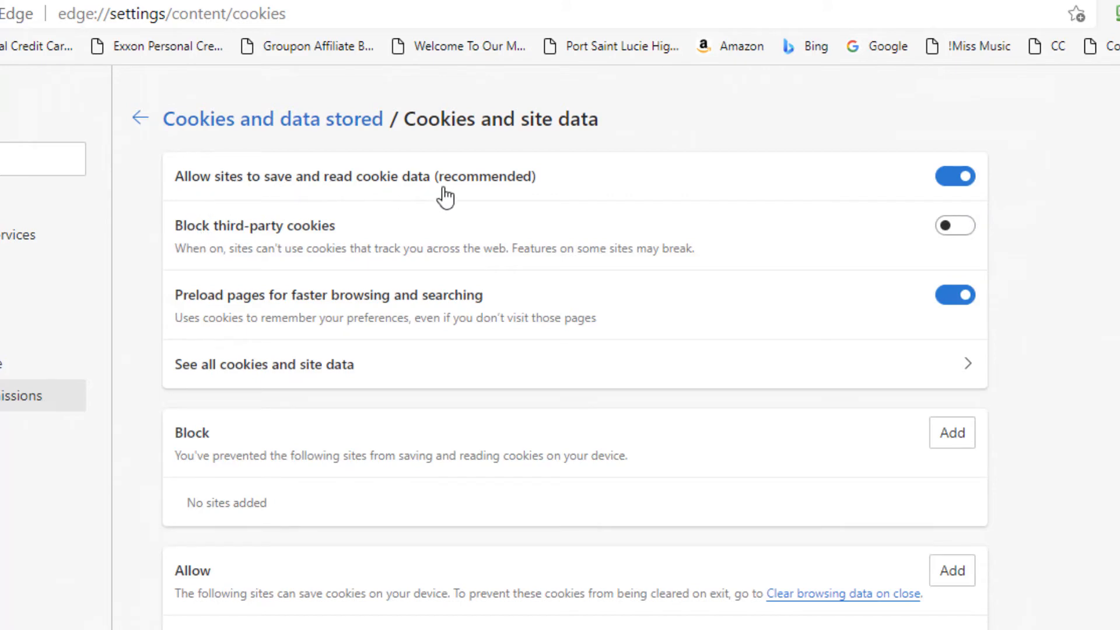
mouse_move(322, 245)
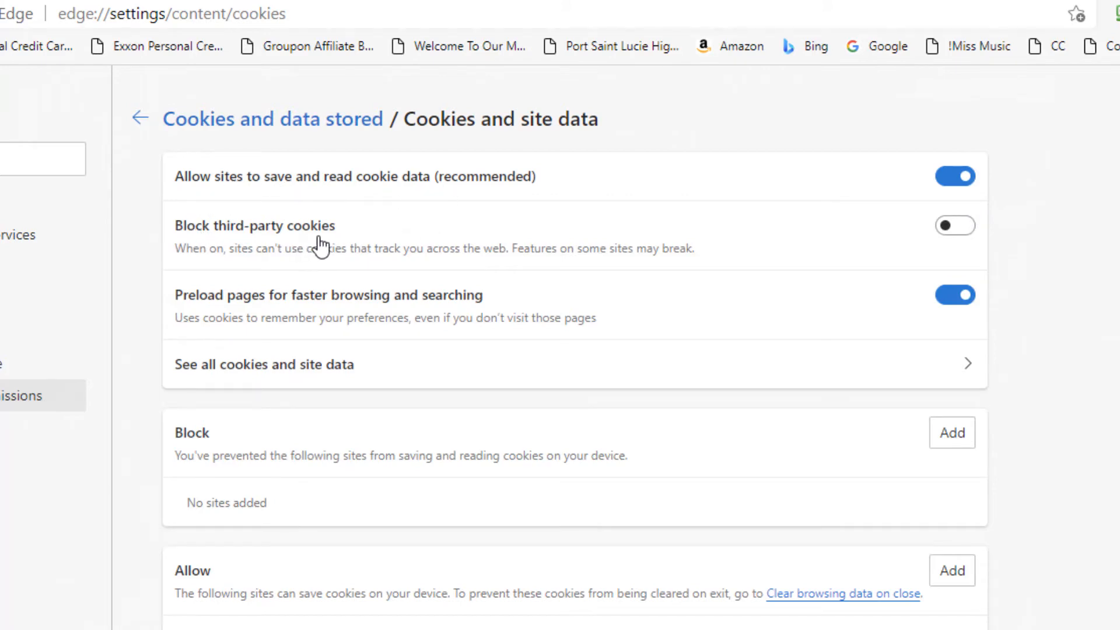
mouse_move(365, 278)
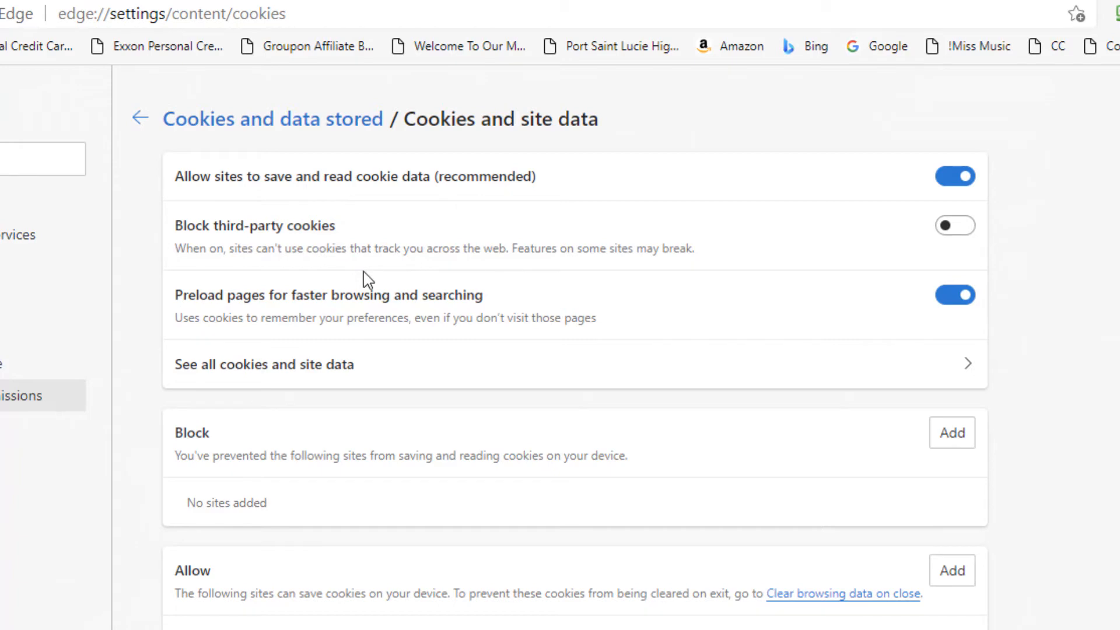
mouse_move(548, 277)
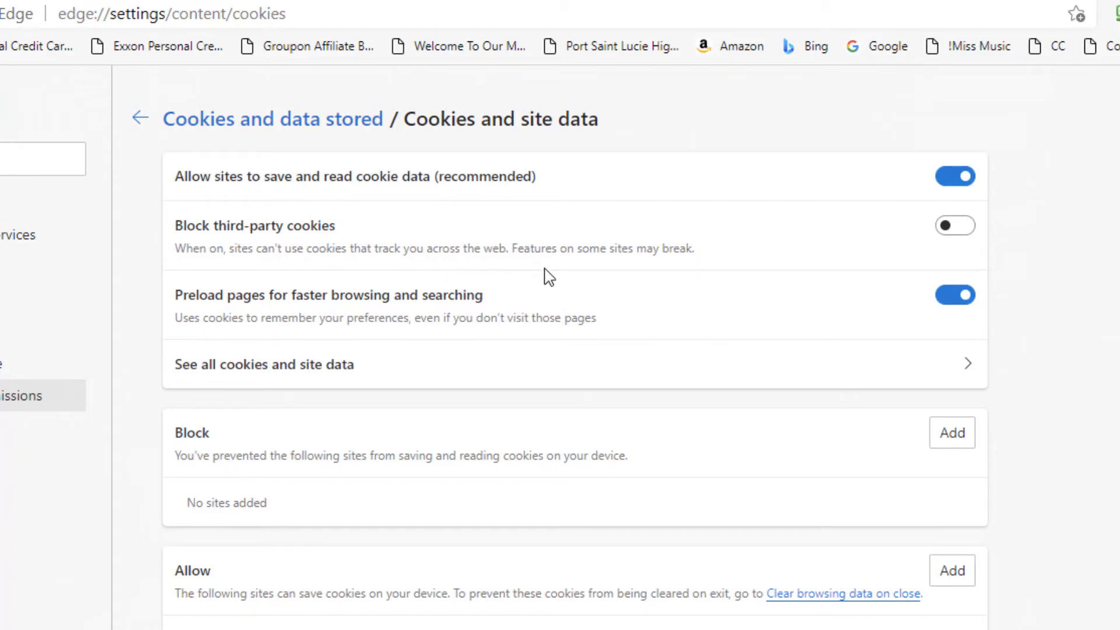
scroll(down, 3)
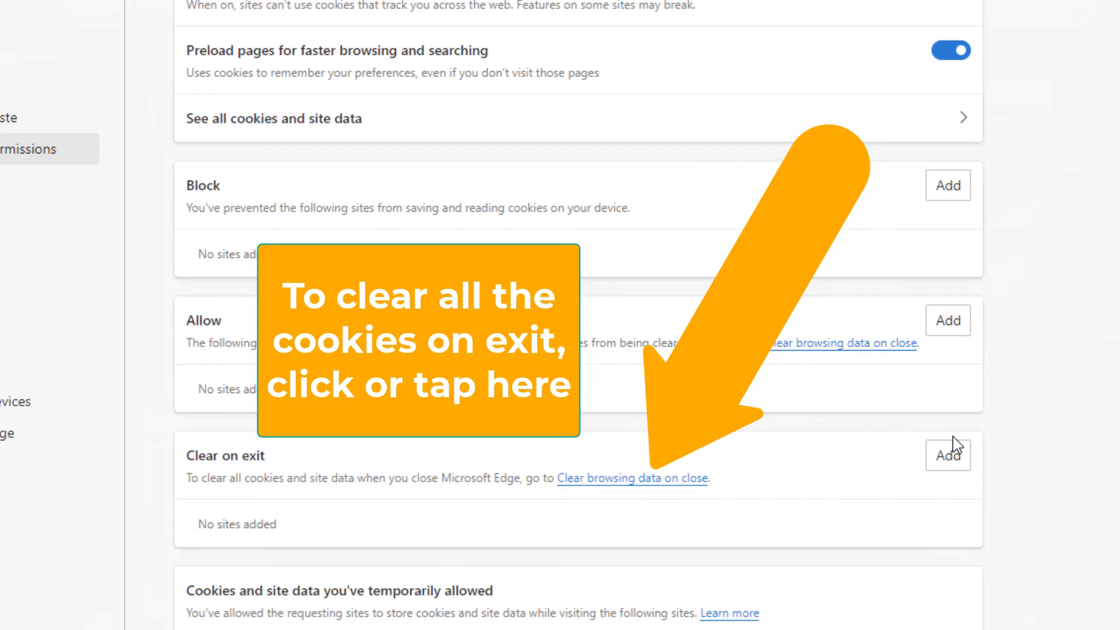
mouse_move(748, 505)
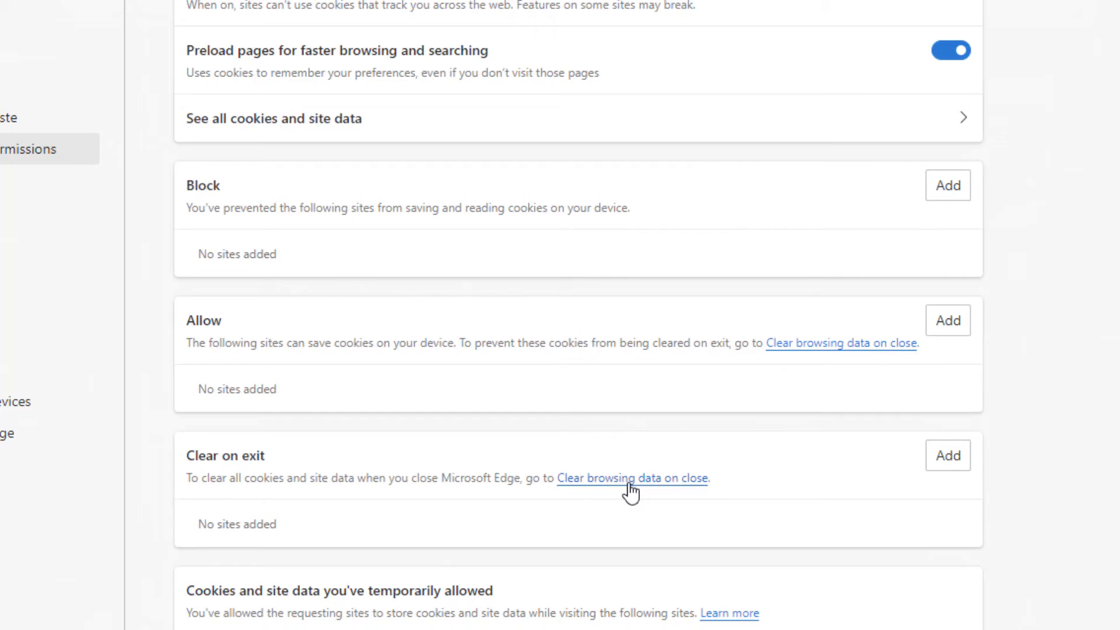
click(631, 478)
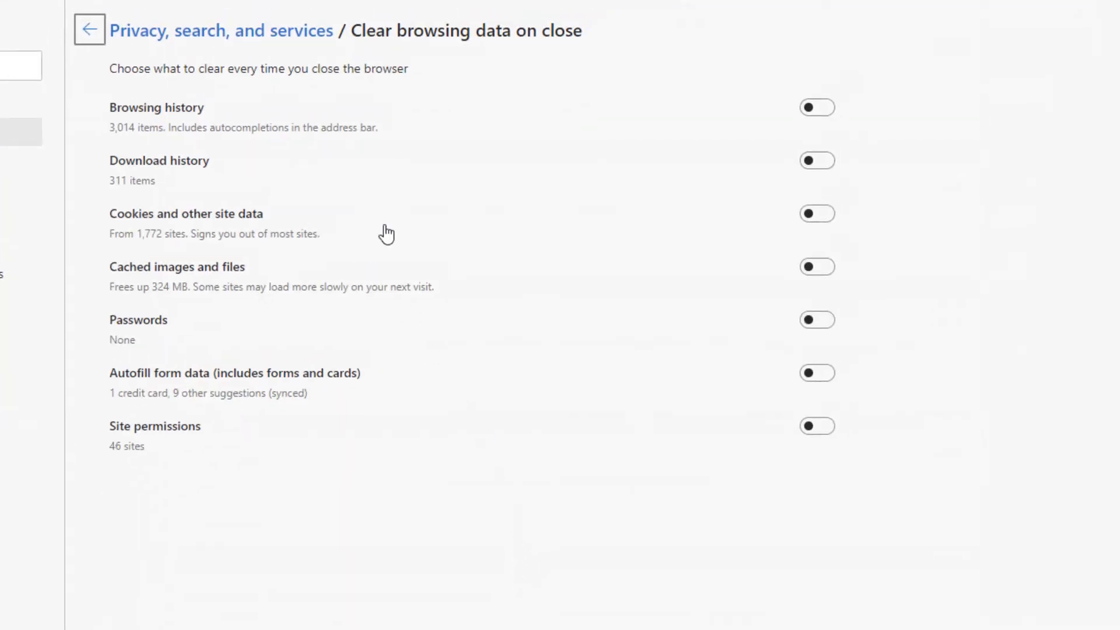
mouse_move(360, 238)
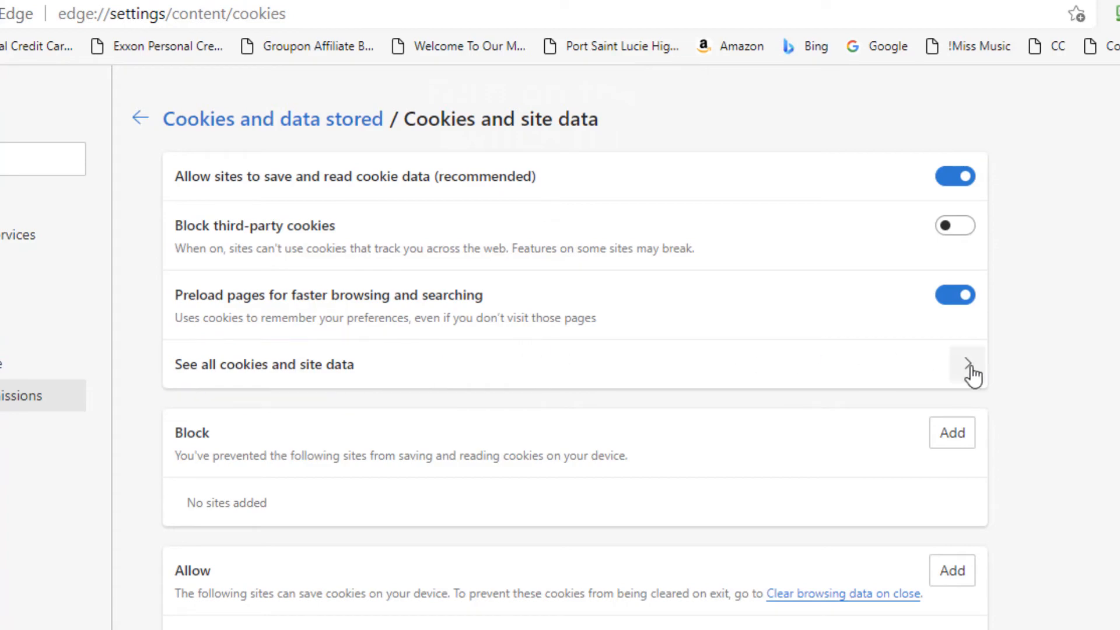
Step: Show all sites storing cookies in Edge with their Sort by, Filter by and removal options
click(968, 364)
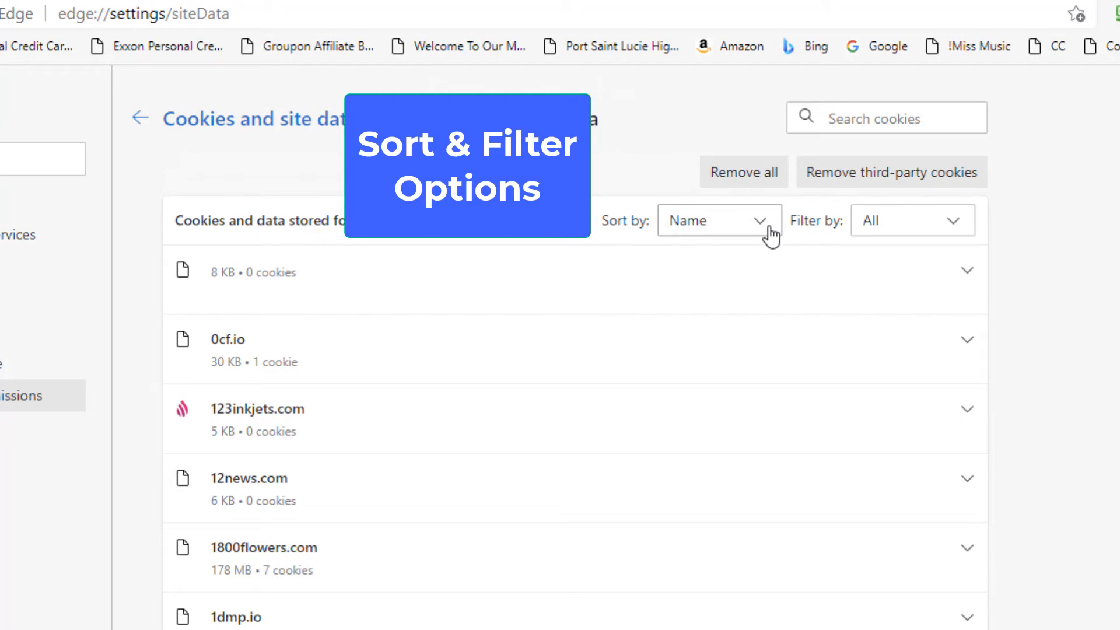
click(716, 221)
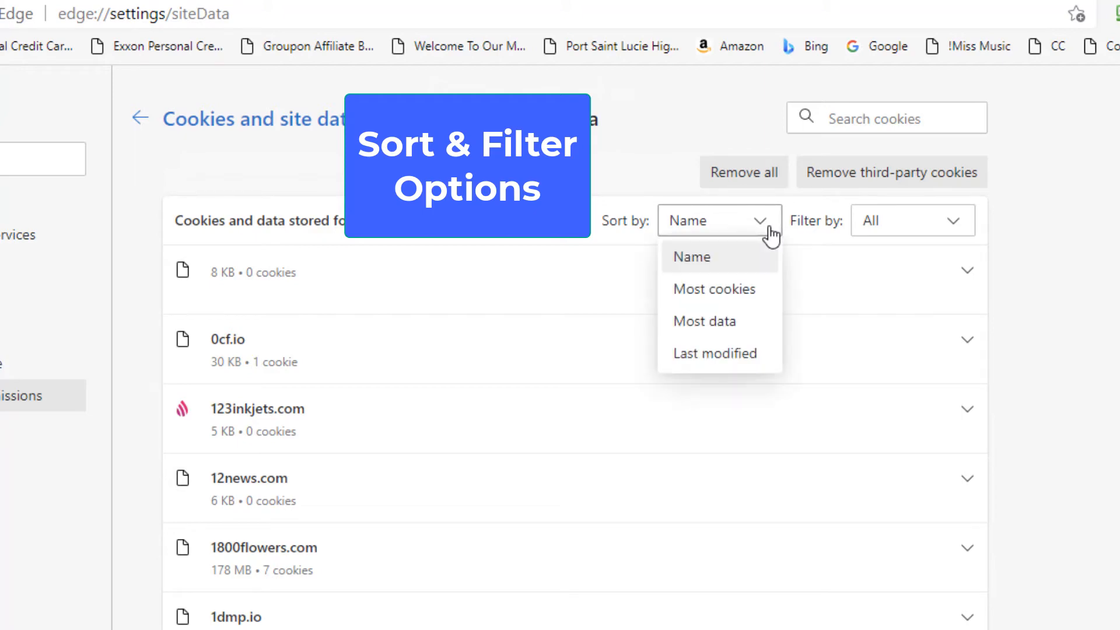
mouse_move(747, 321)
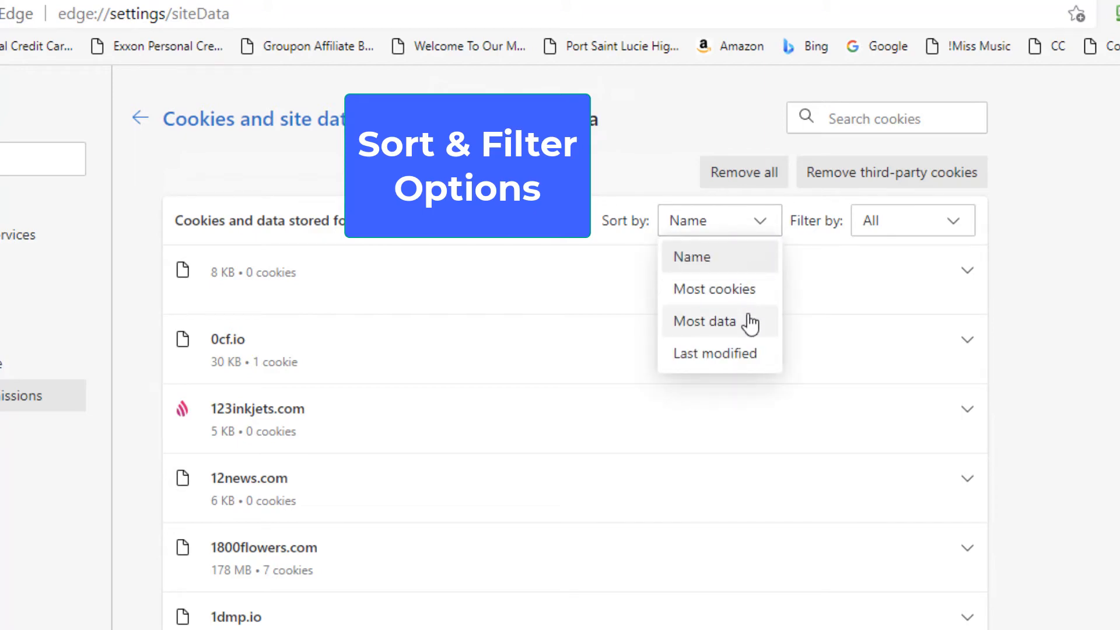
mouse_move(747, 351)
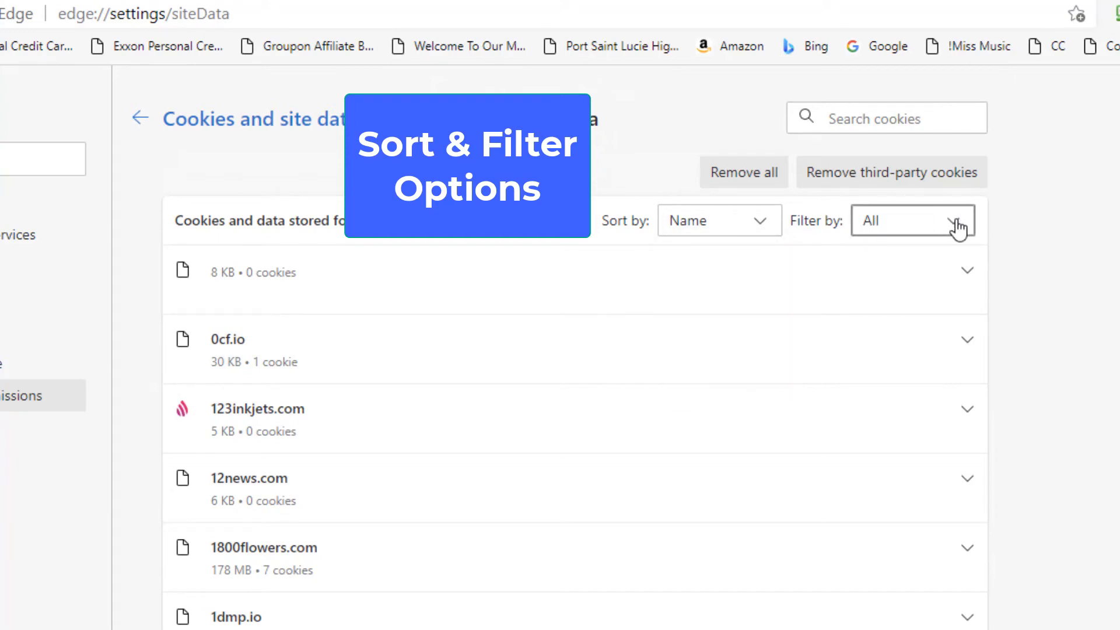
click(912, 220)
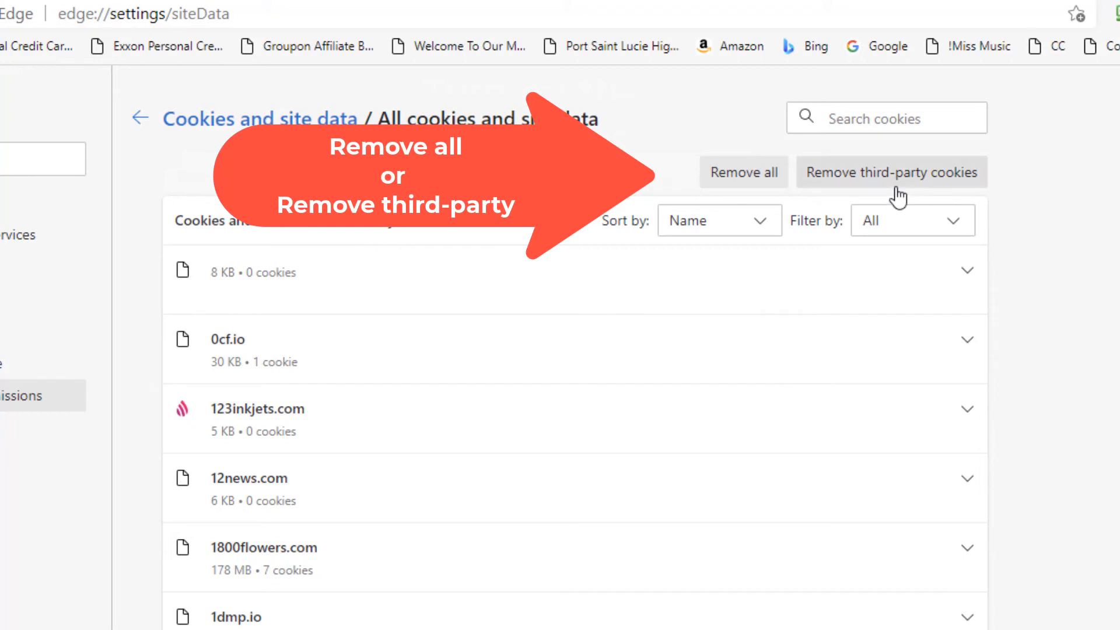
click(968, 270)
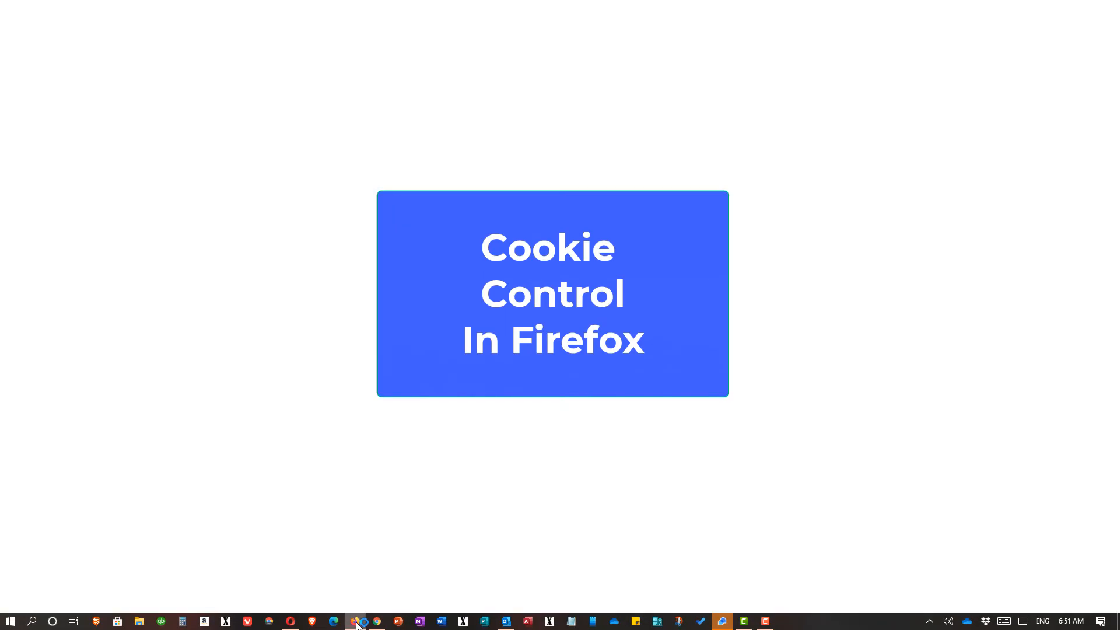
Step: Launch Firefox and reach its Options page from the application menu
click(363, 621)
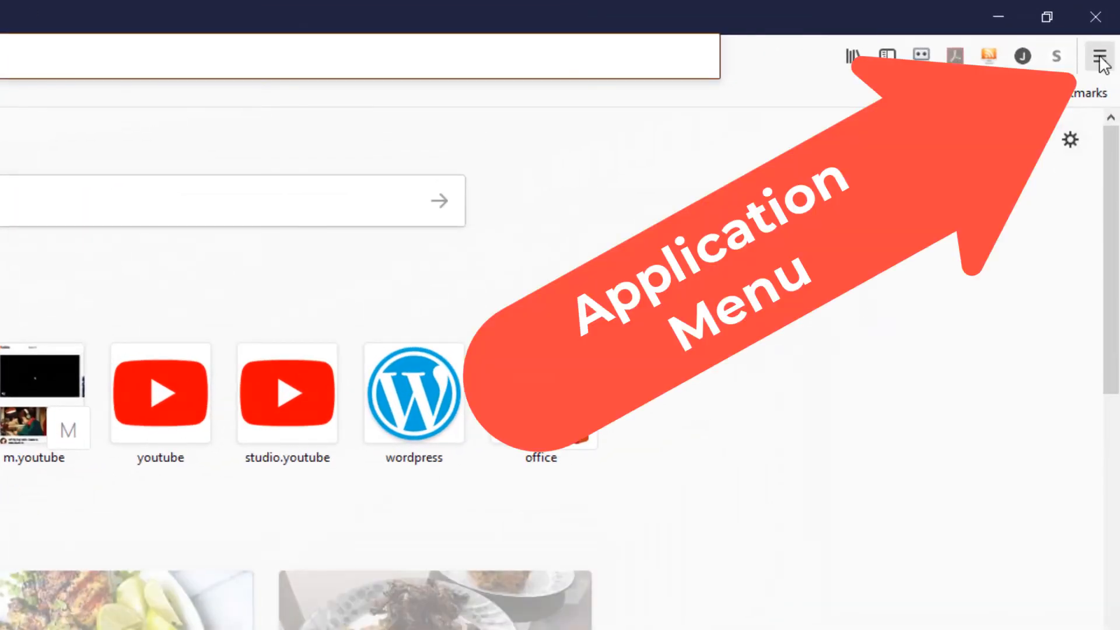
click(1099, 56)
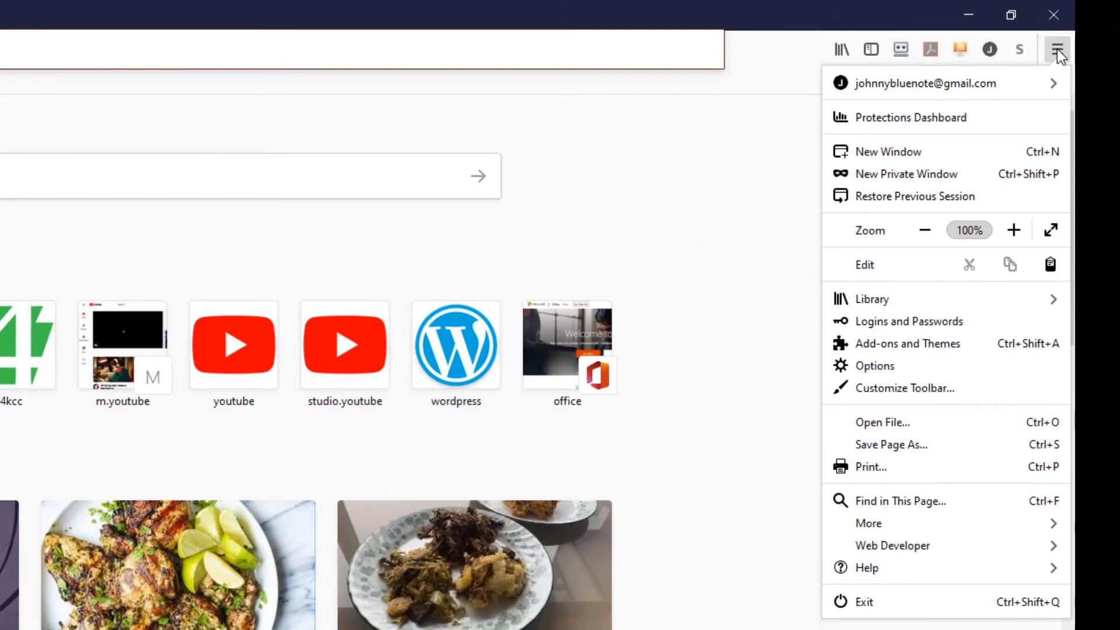
mouse_move(1058, 50)
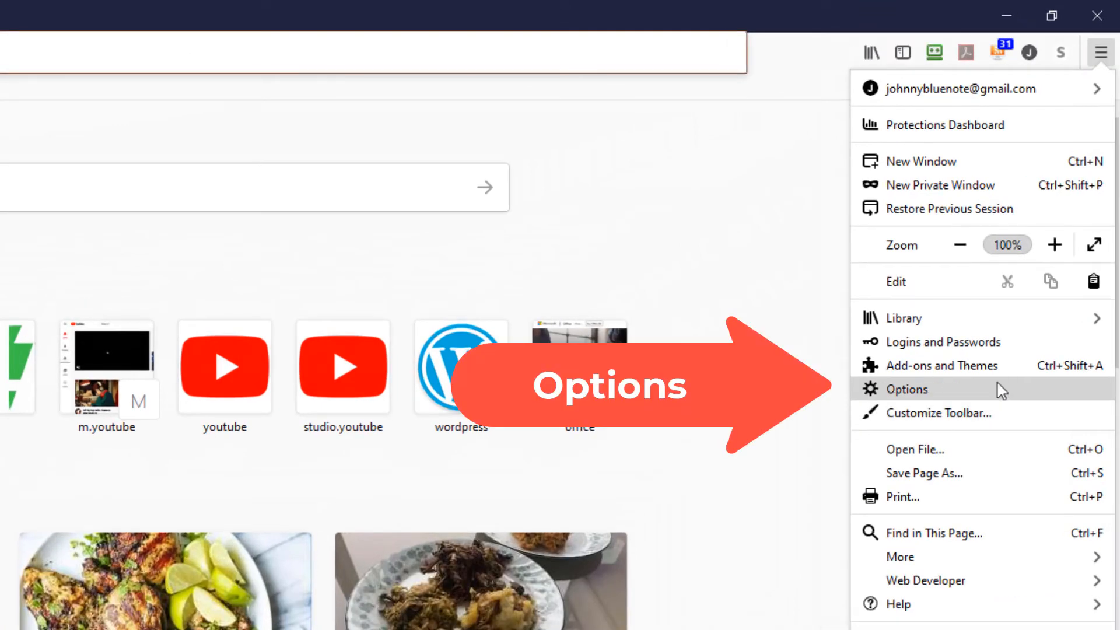
click(907, 388)
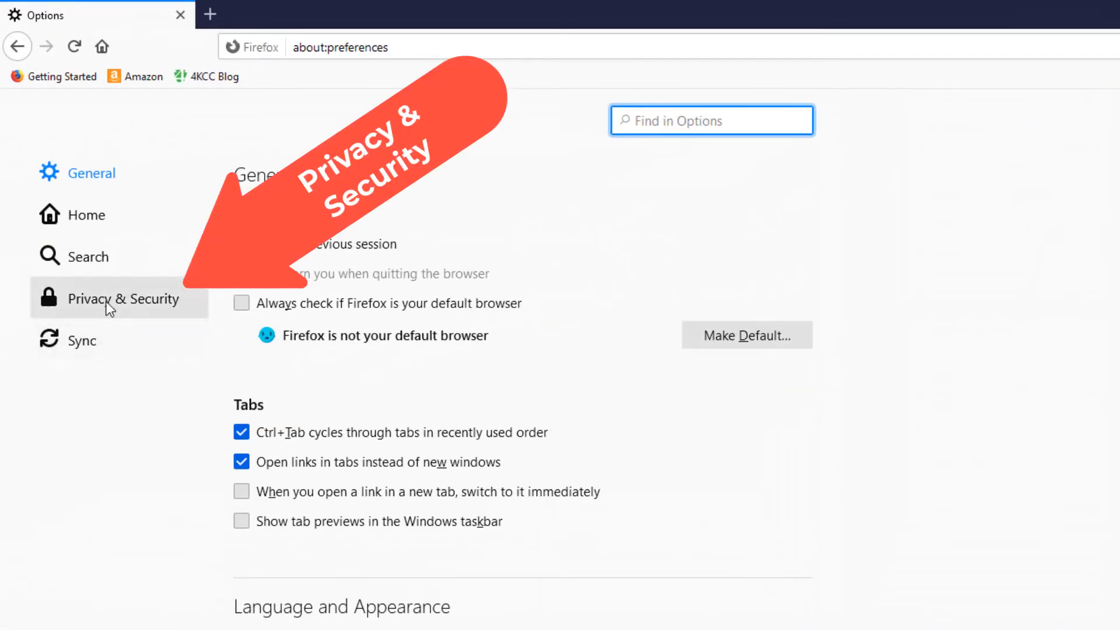
Step: In Privacy & Security, reach Cookies and Site Data, bring up Clear Data and dismiss it
click(122, 299)
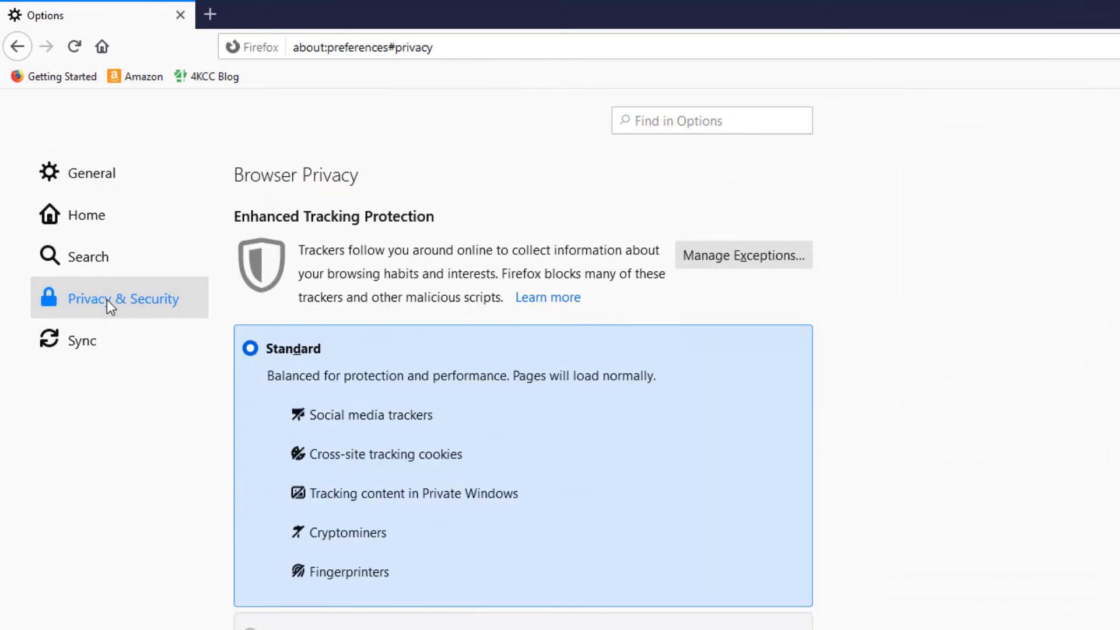
mouse_move(686, 449)
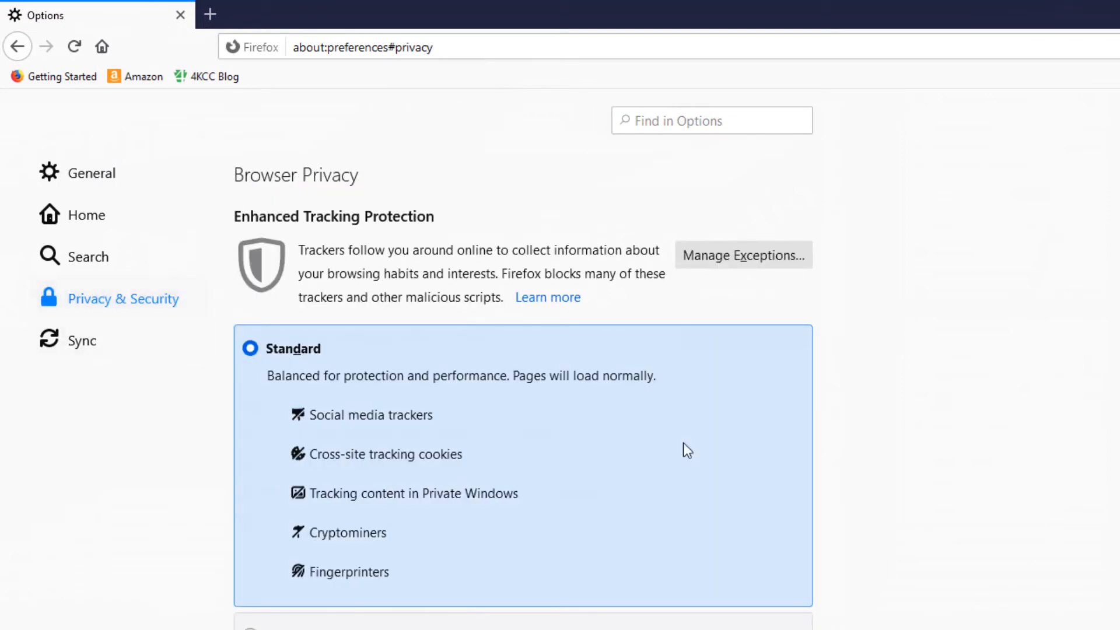
scroll(down, 3)
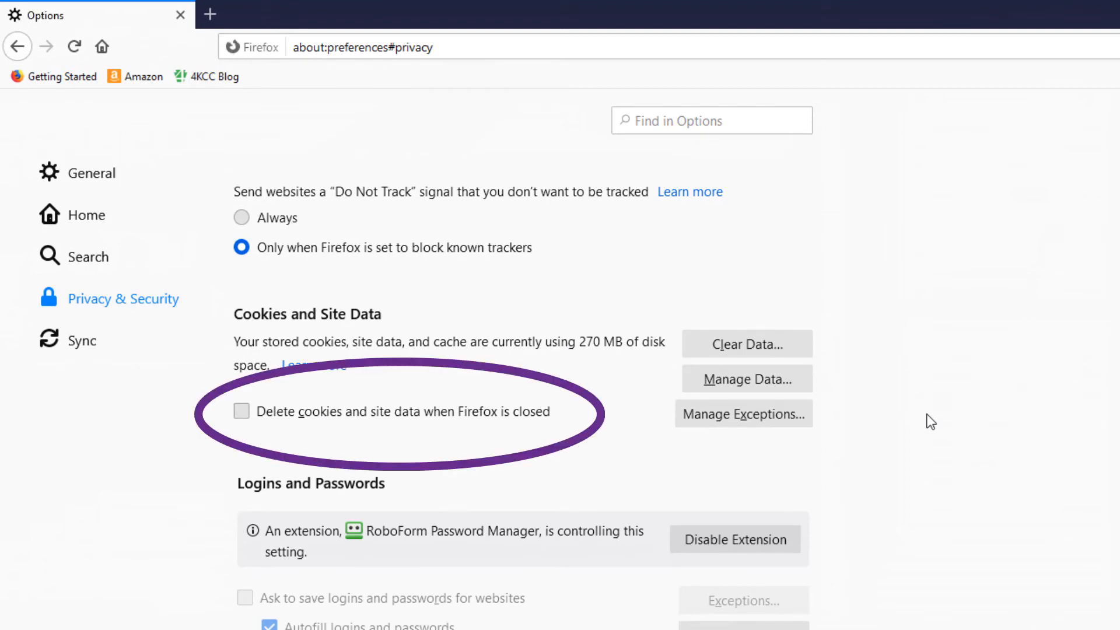
mouse_move(894, 417)
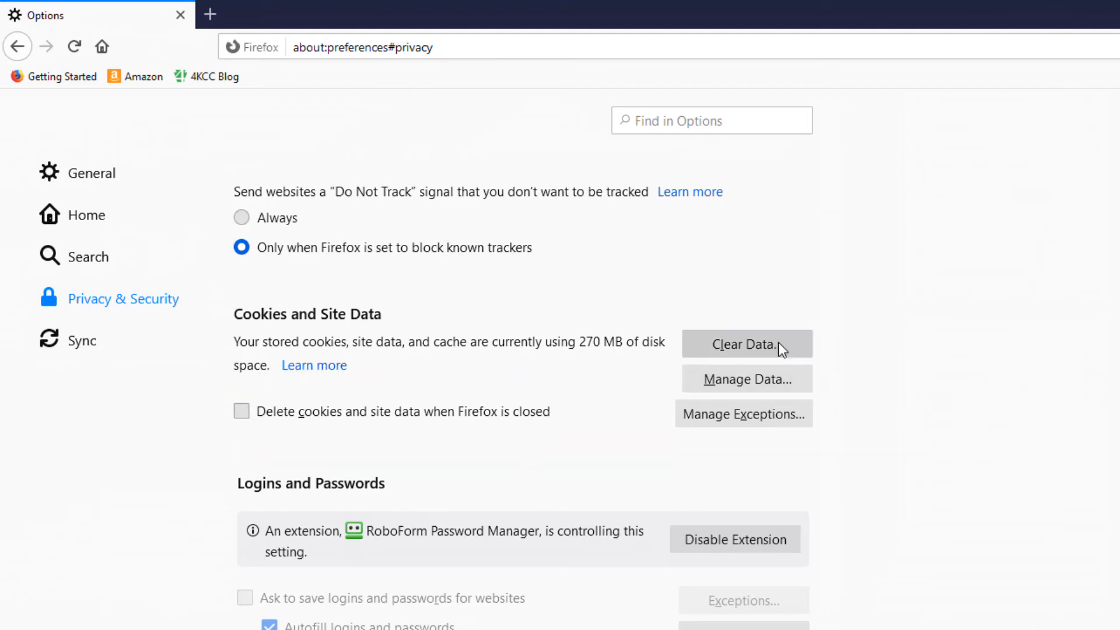
click(745, 342)
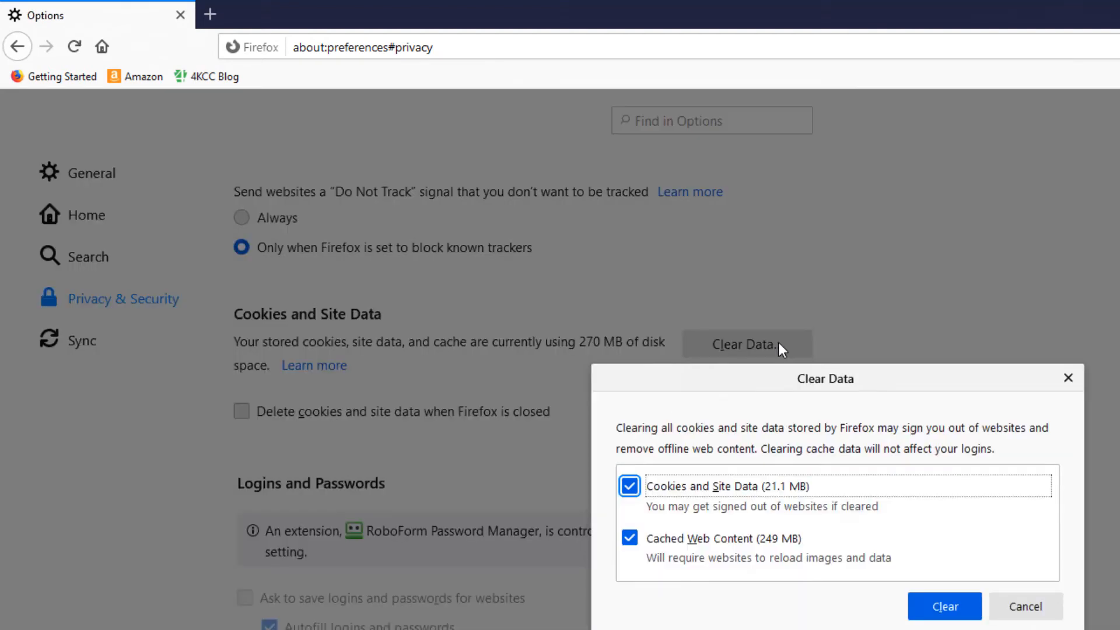
click(1024, 607)
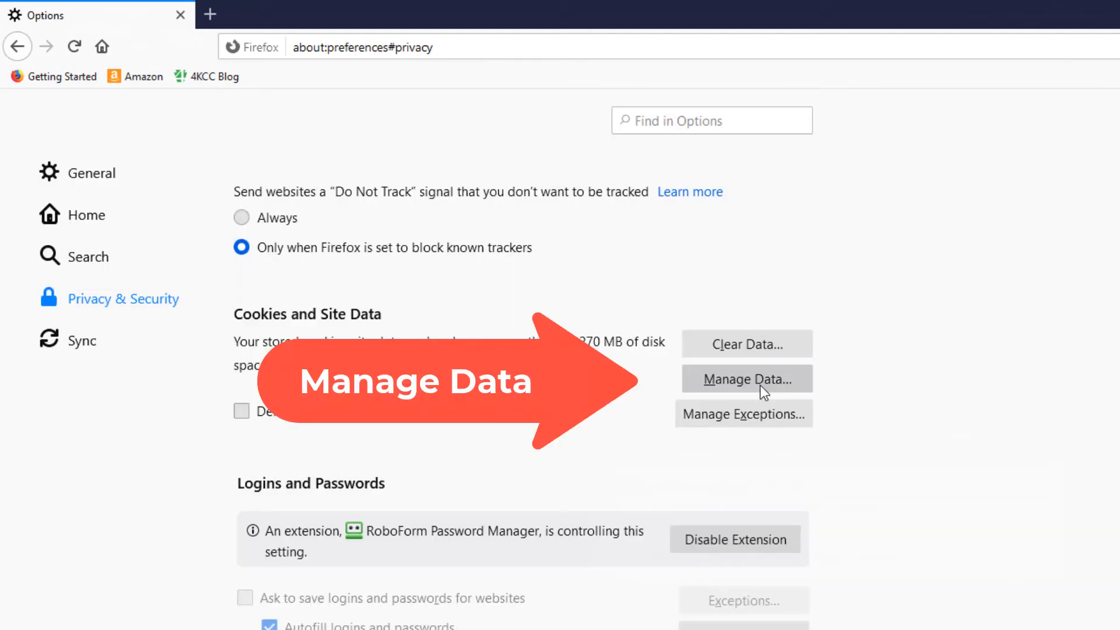
click(746, 378)
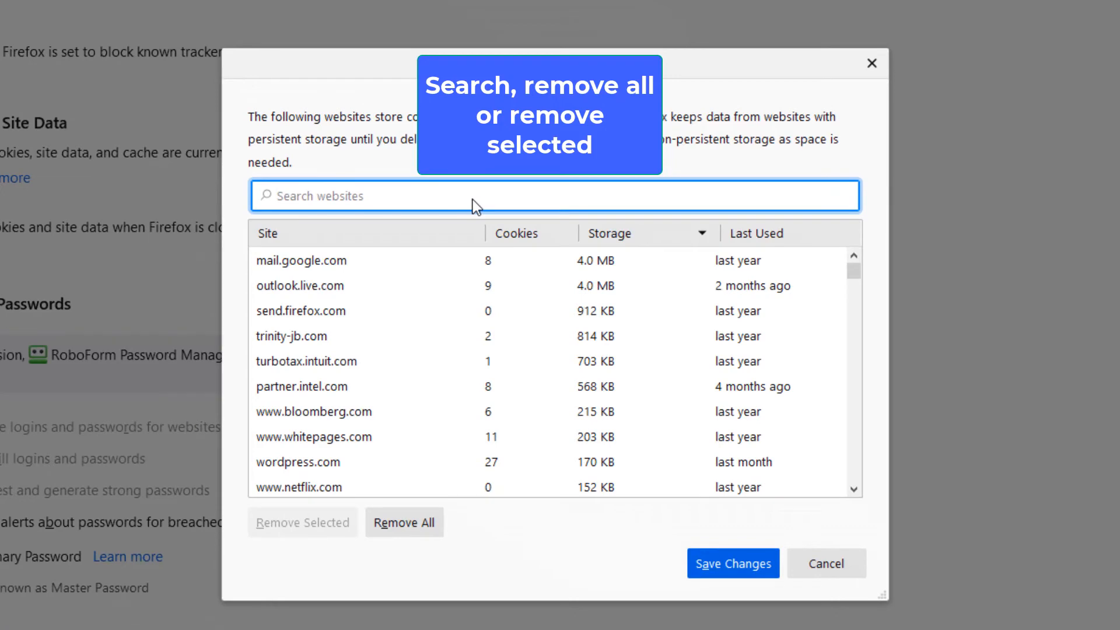
mouse_move(317, 291)
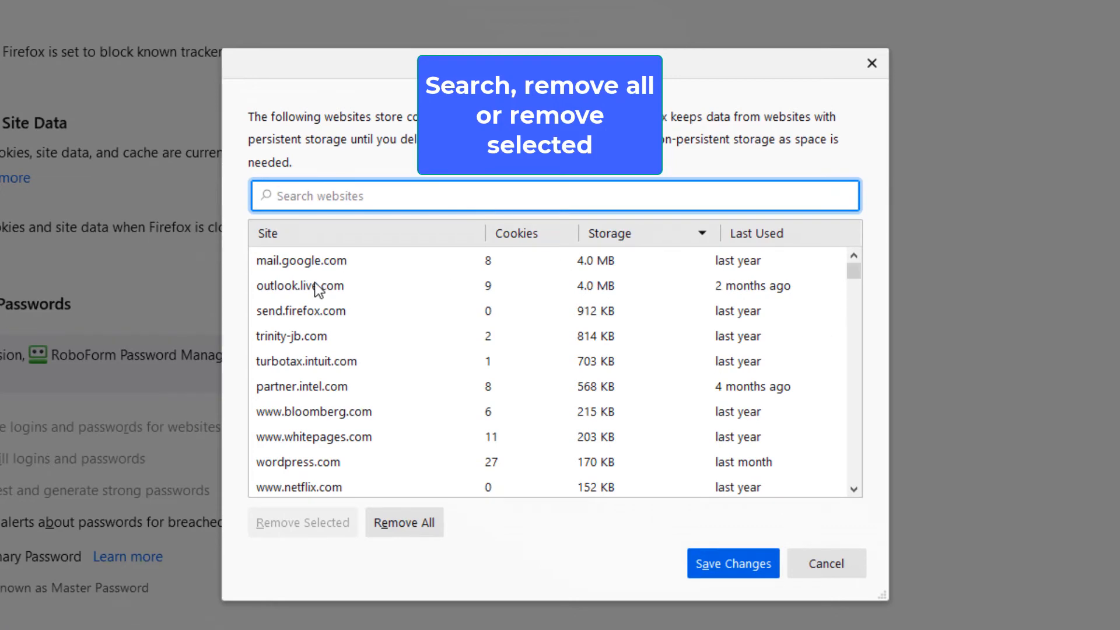
click(301, 260)
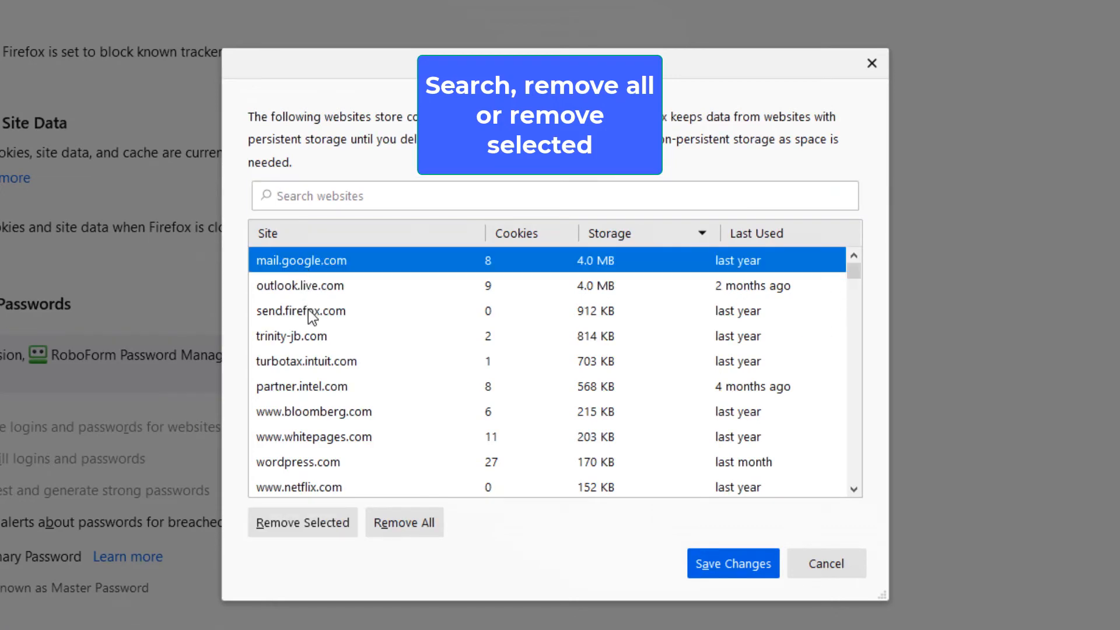
click(301, 310)
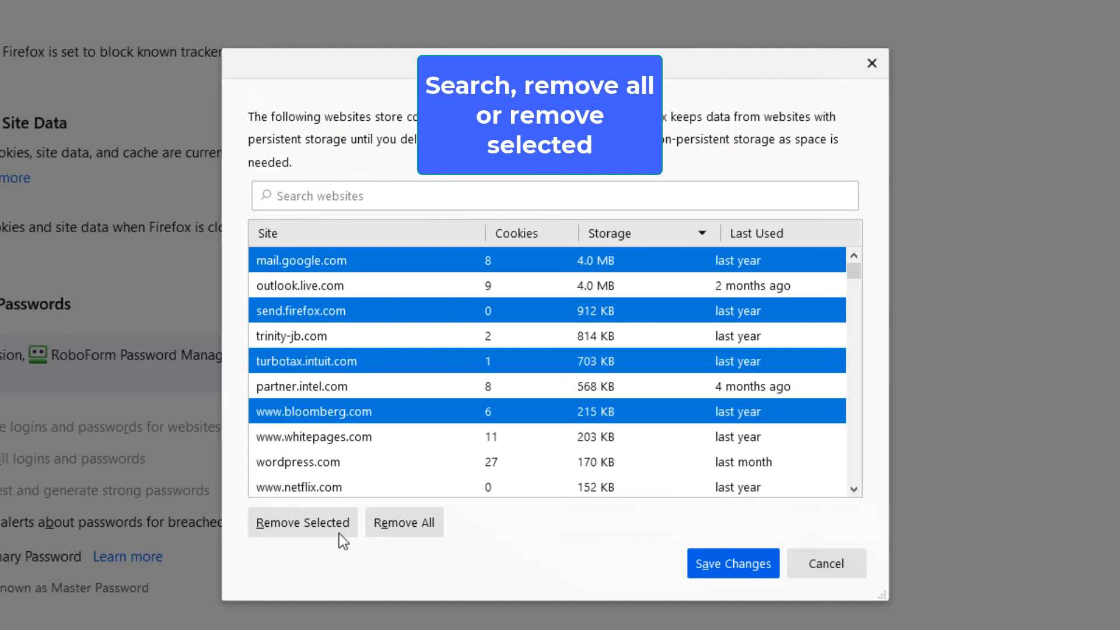
mouse_move(405, 522)
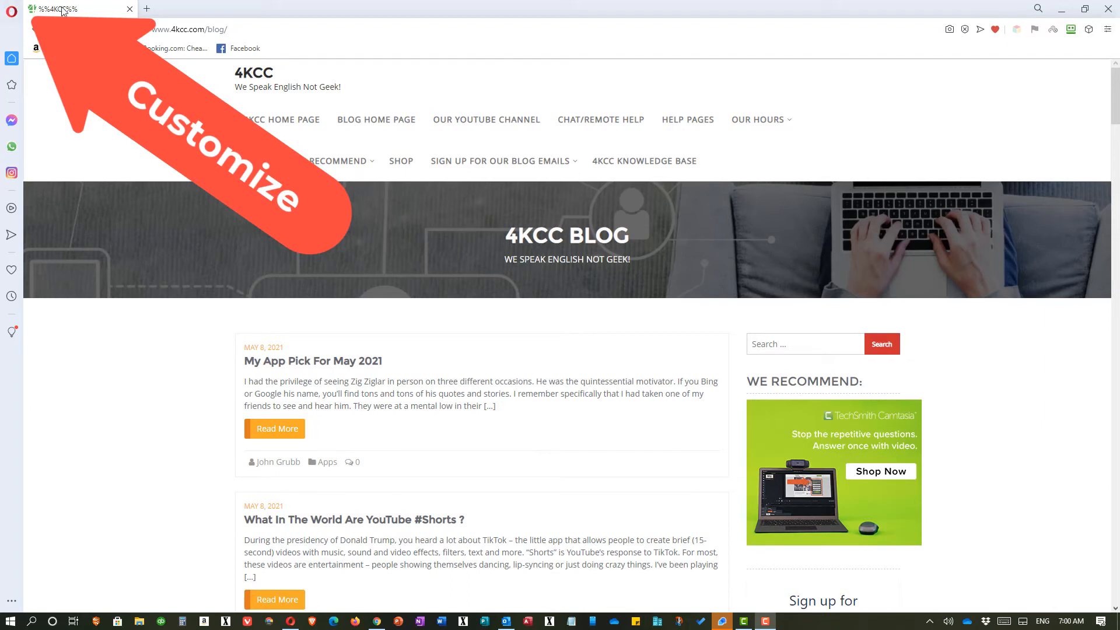
Step: Reach Opera's Cookies and other site data settings from the main menu
click(11, 10)
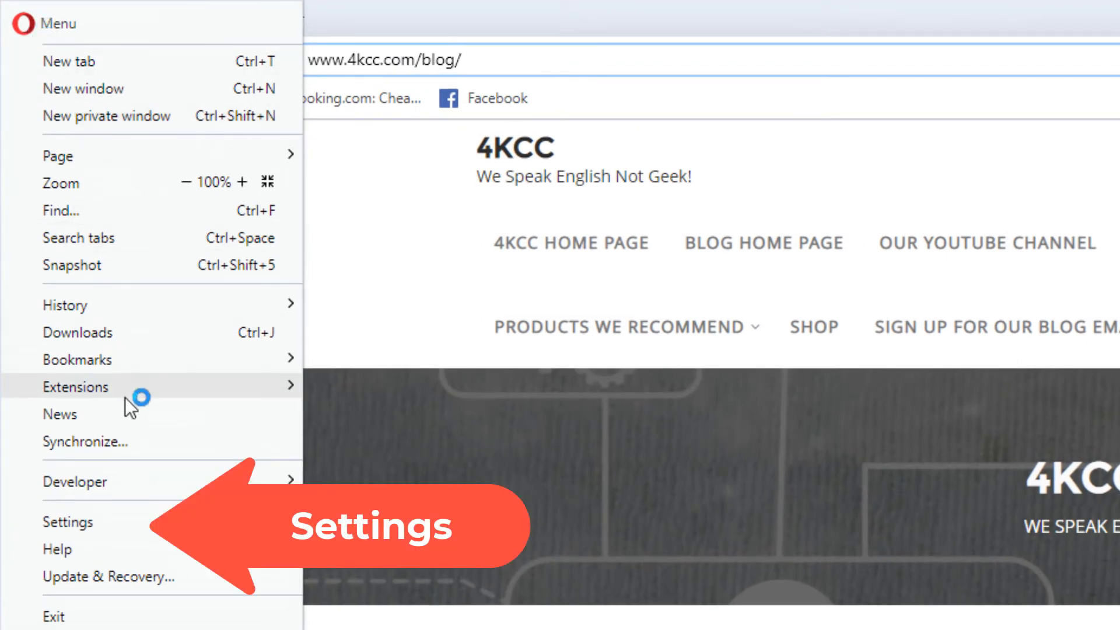
click(68, 522)
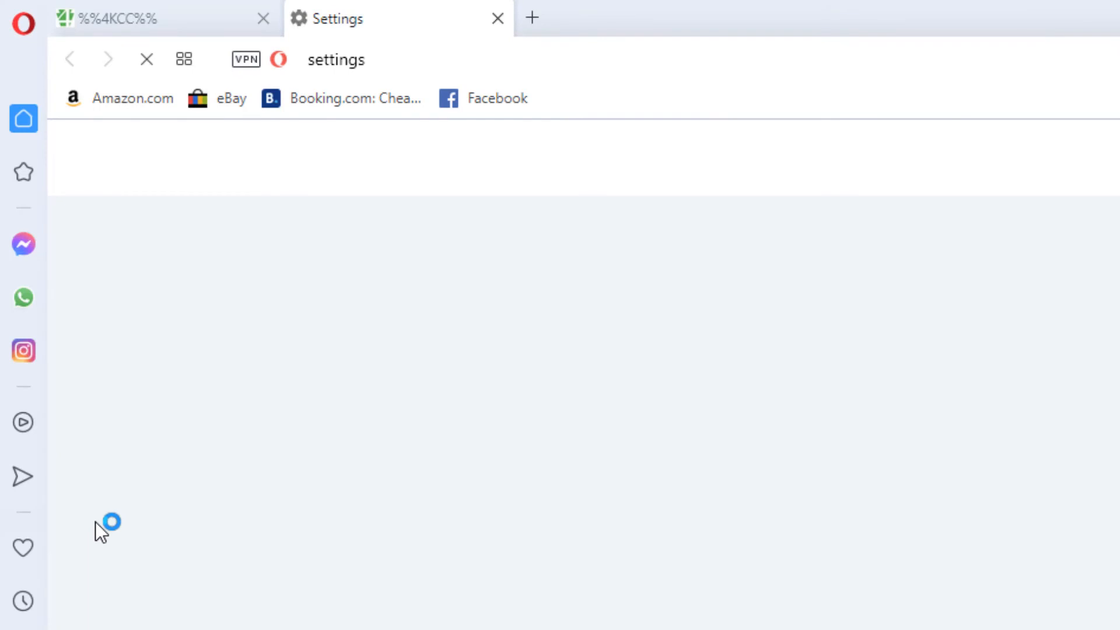
scroll(down, 3)
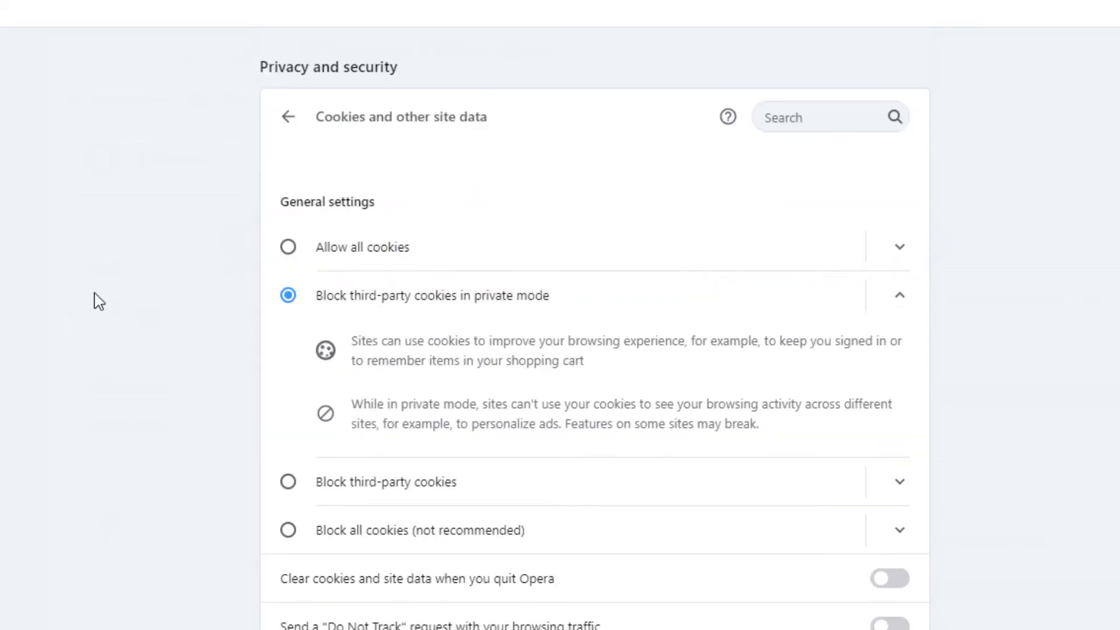
scroll(down, 3)
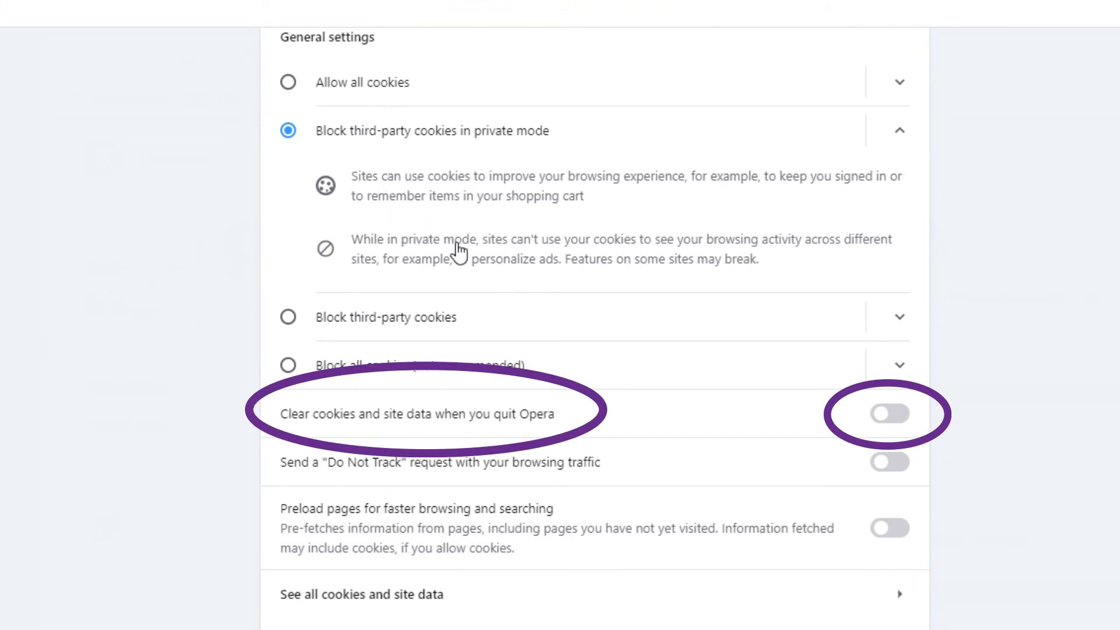
mouse_move(338, 419)
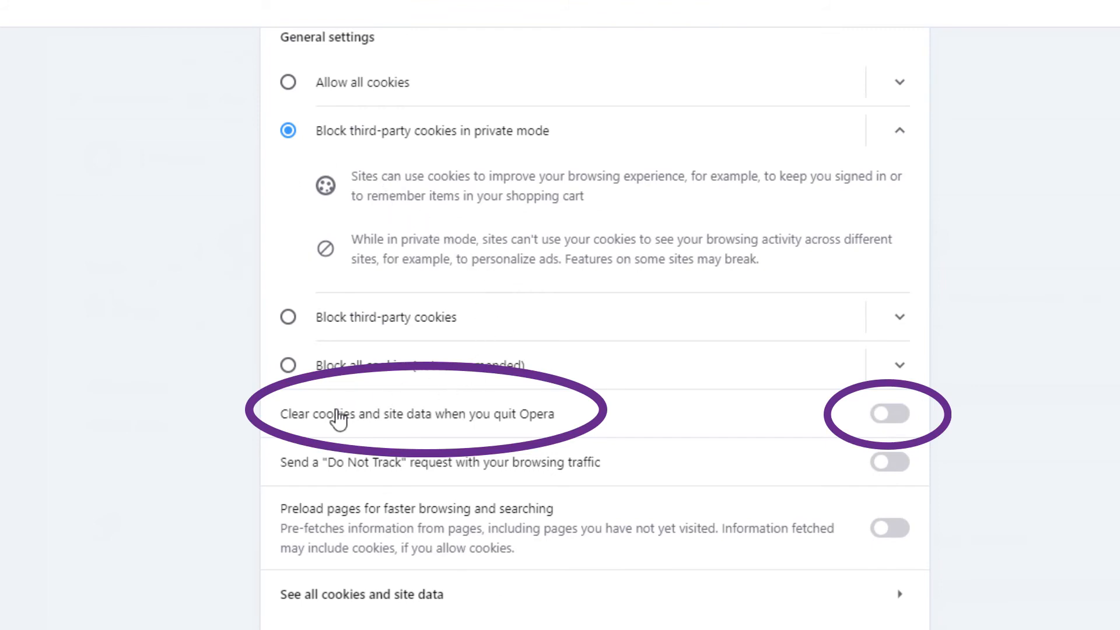
mouse_move(908, 427)
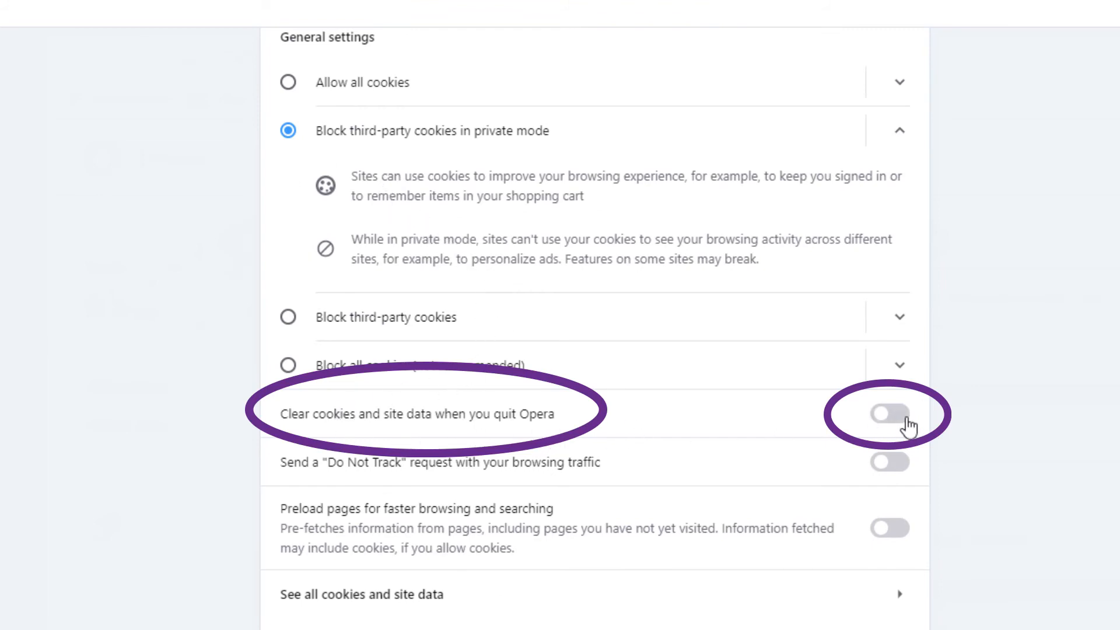
Step: Switch 'Clear cookies and site data when you quit Opera' on, then back off
click(889, 413)
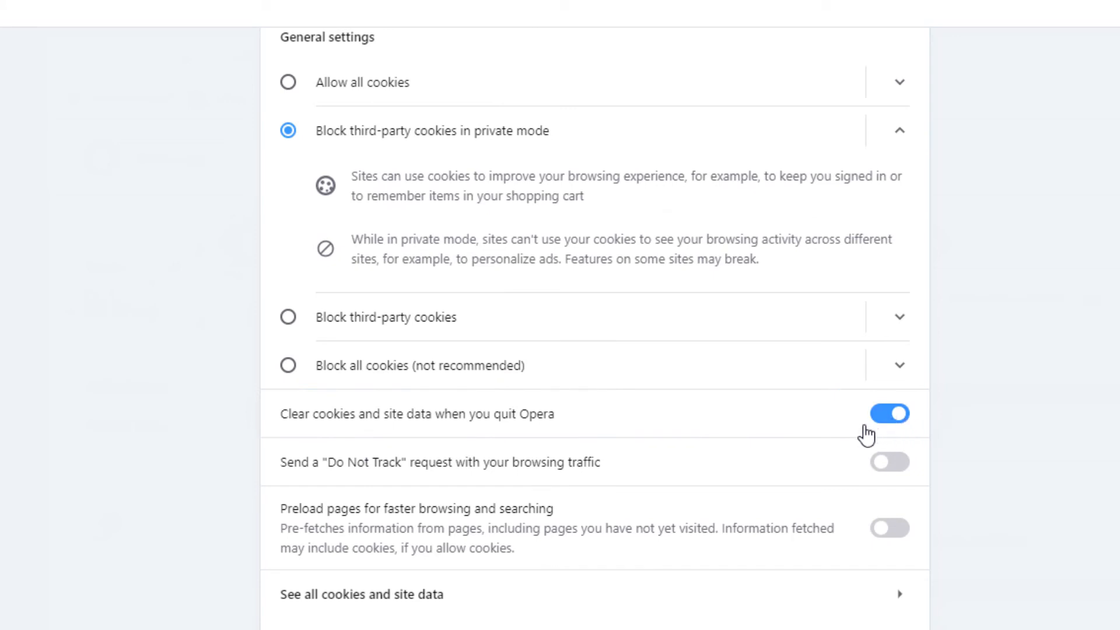
click(888, 413)
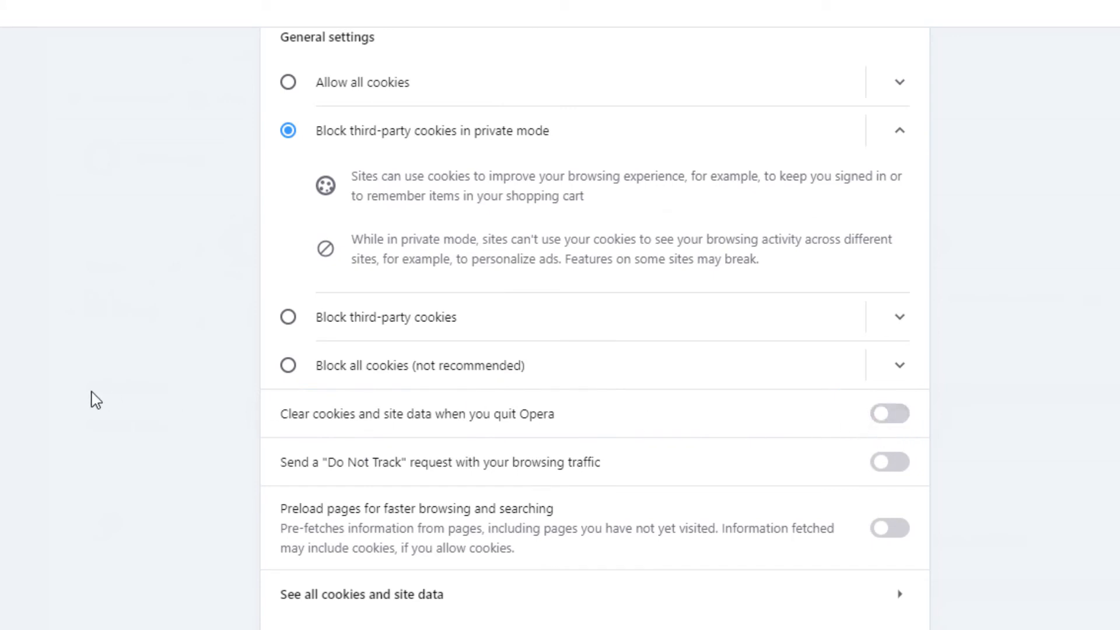
scroll(down, 3)
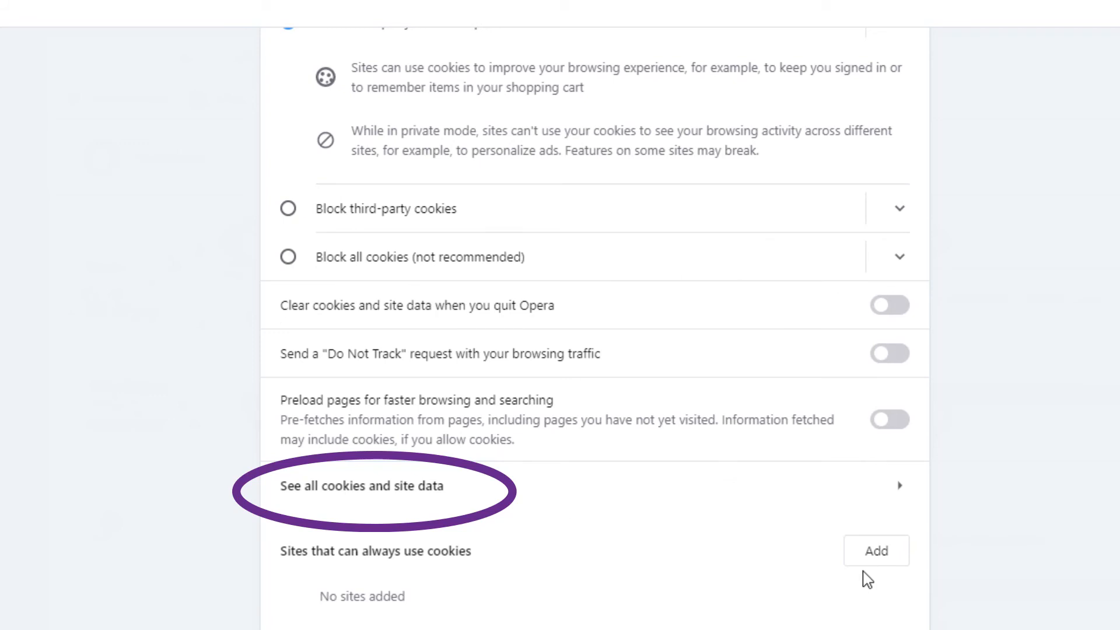
Step: Show Opera's full stored cookie list, beginning with 1rx.io and 360yield.com
click(362, 485)
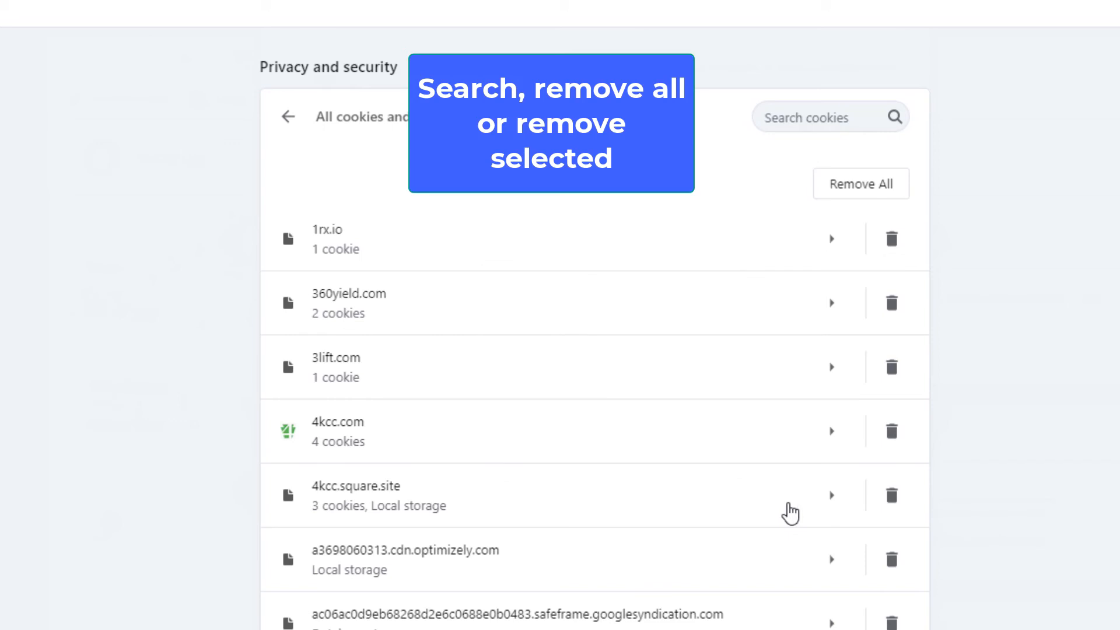
mouse_move(903, 246)
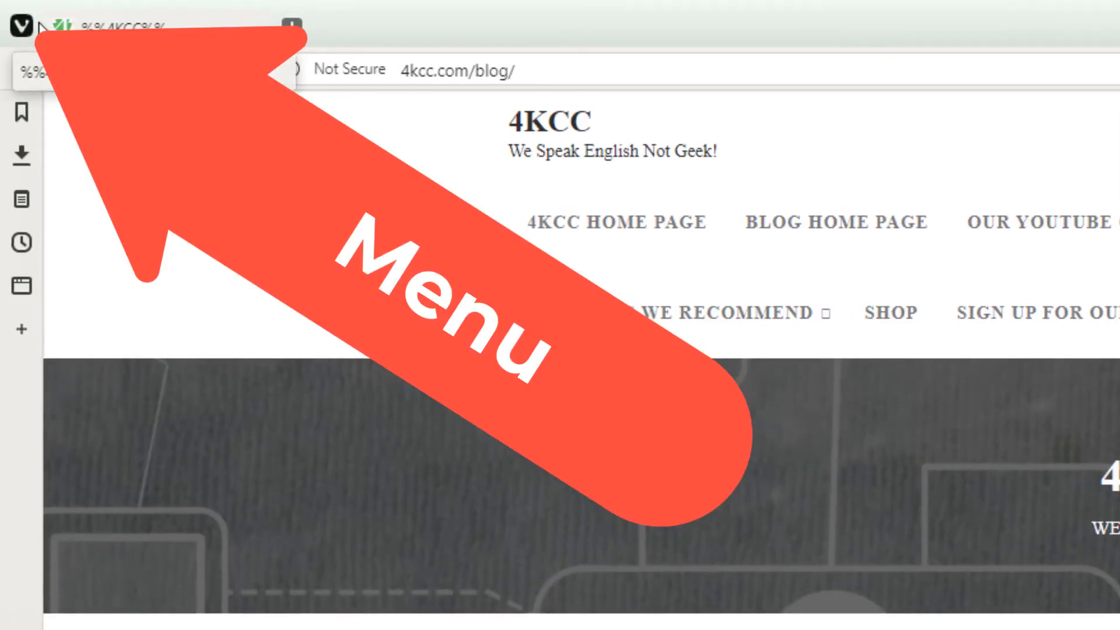
Step: Expand Vivaldi's main menu toward Tools and Delete Browsing Data
click(26, 38)
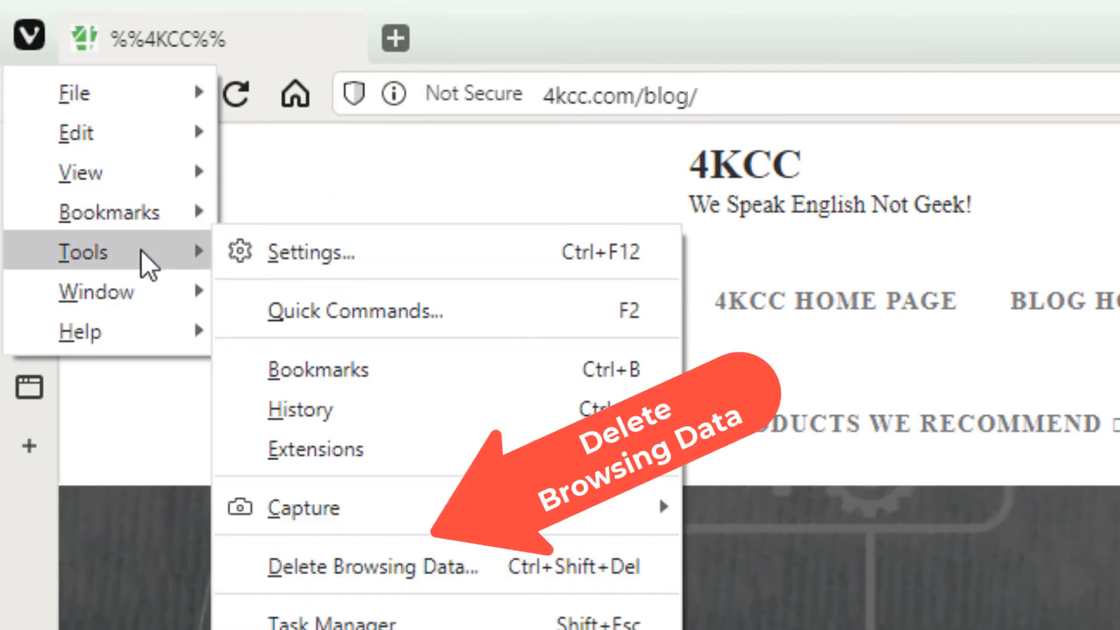
mouse_move(435, 567)
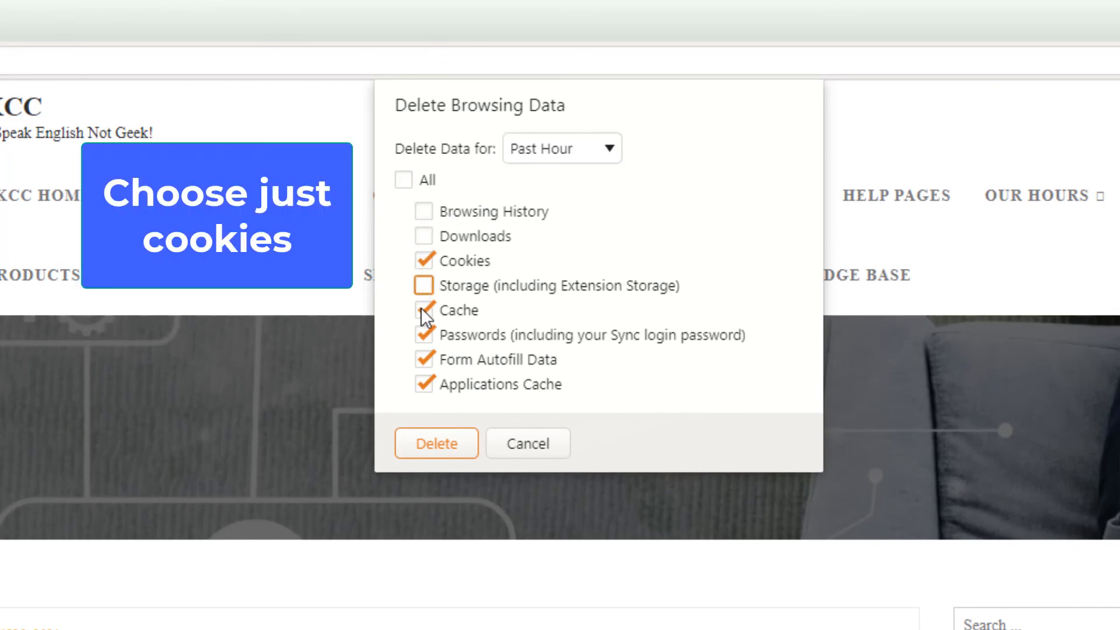
Step: Leave only Cookies checked for deletion and show the 'Delete Data for' time ranges
click(422, 309)
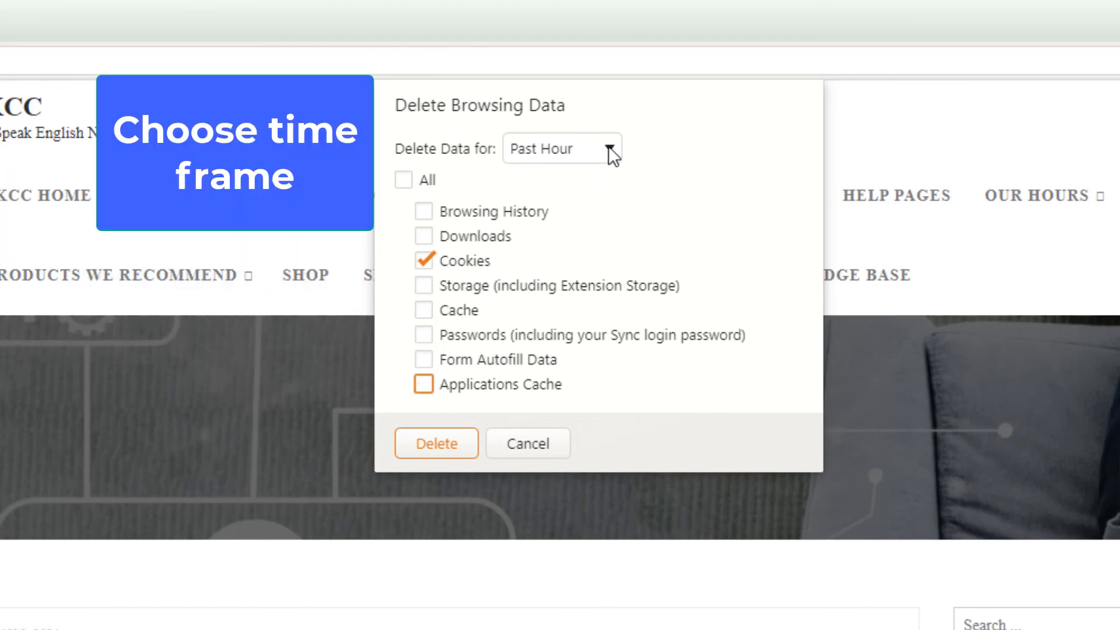
click(561, 149)
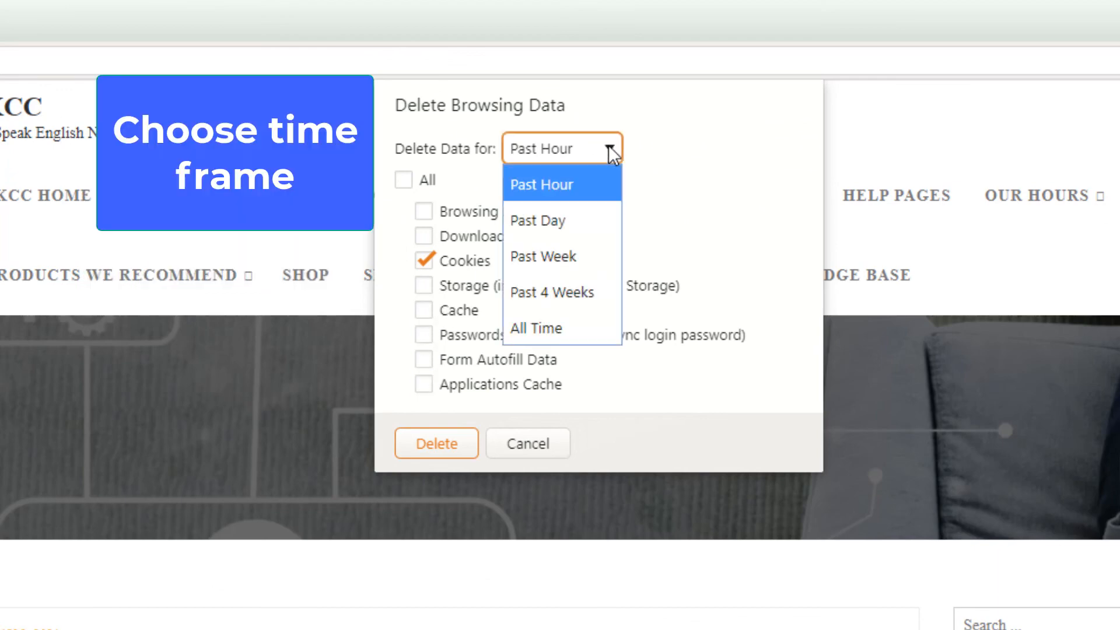